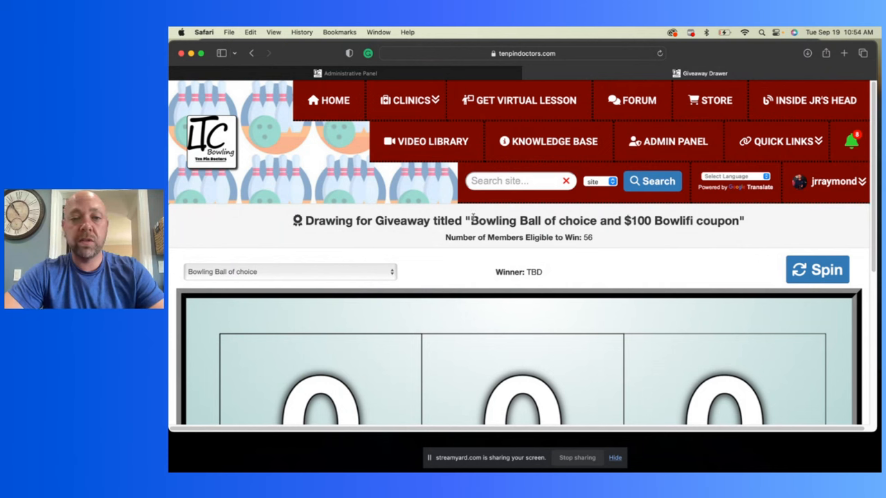
mouse_move(490, 232)
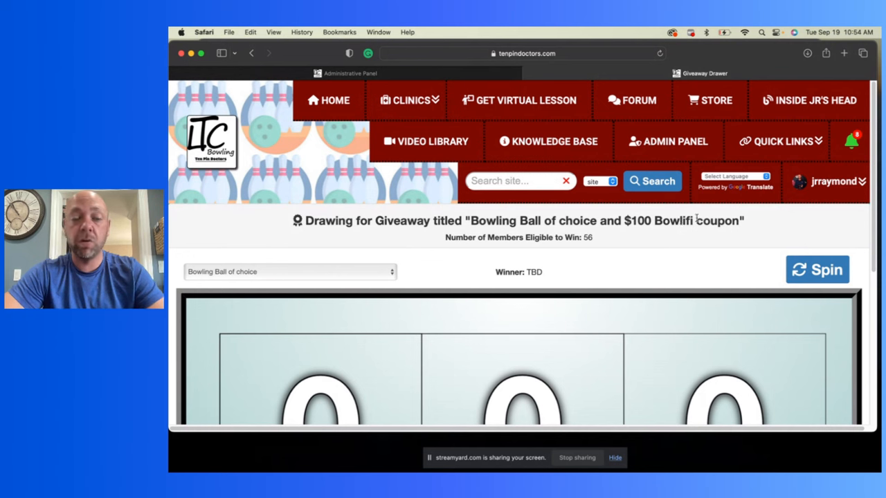
mouse_move(667, 141)
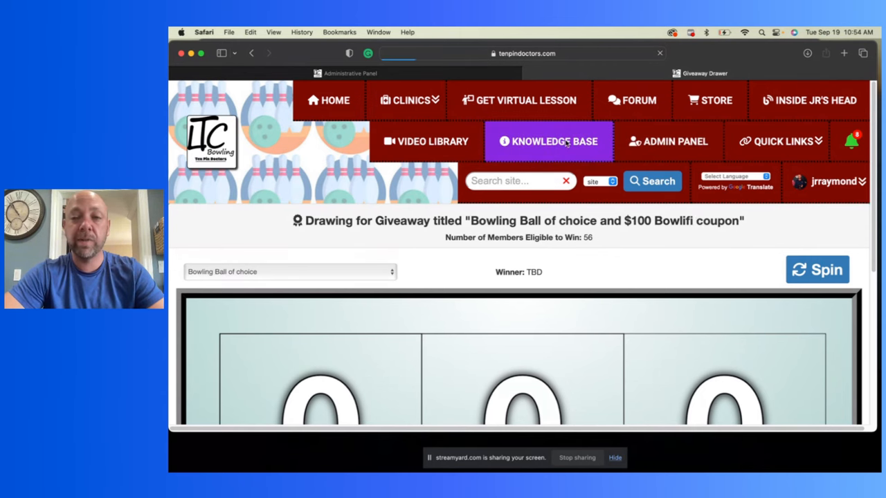
- Show the Knowledge Base table of bowling balls
click(548, 141)
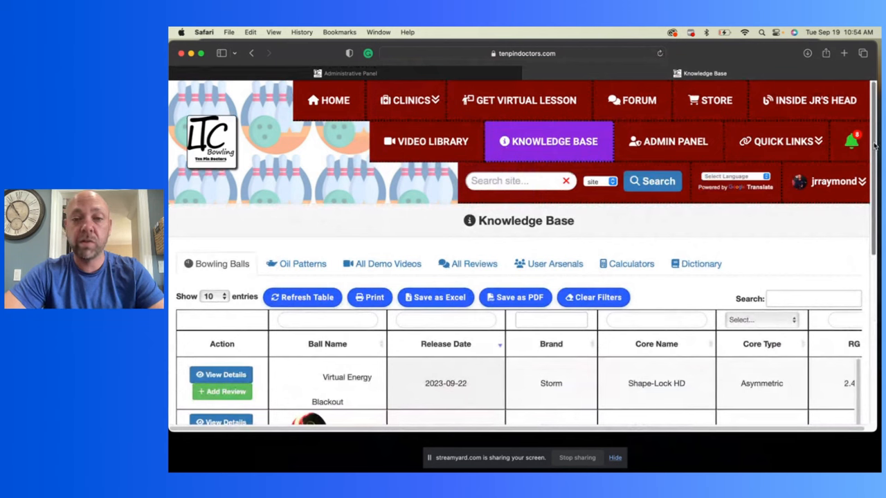
scroll(down, 3)
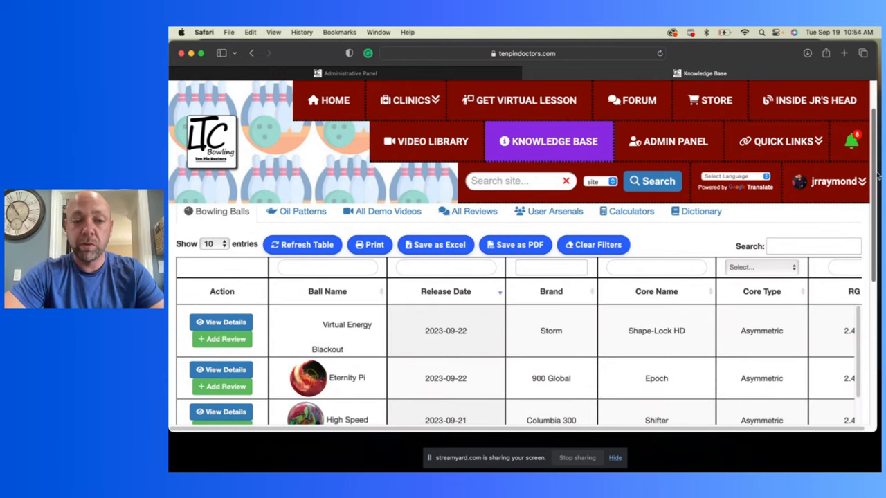
scroll(down, 3)
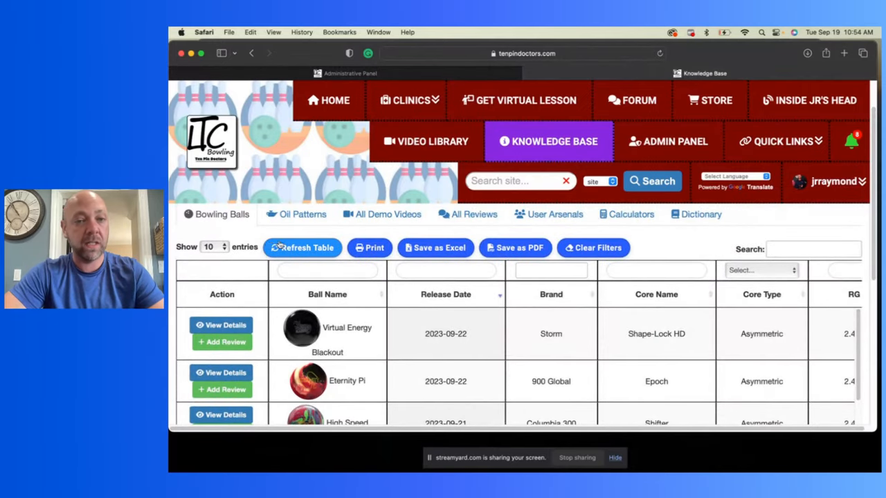
- Filter the balls by name 'cuda' down to the Cuda PowerCOR entries, then clear the filter
text(dar)
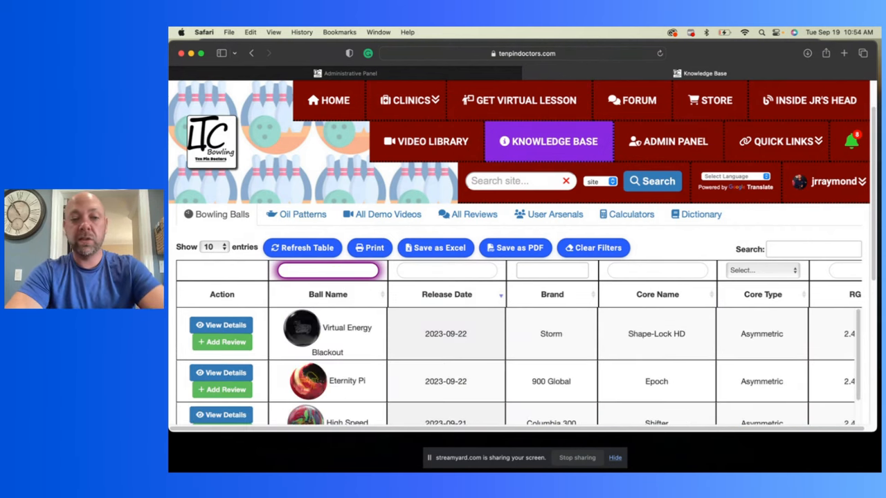
text(cuda)
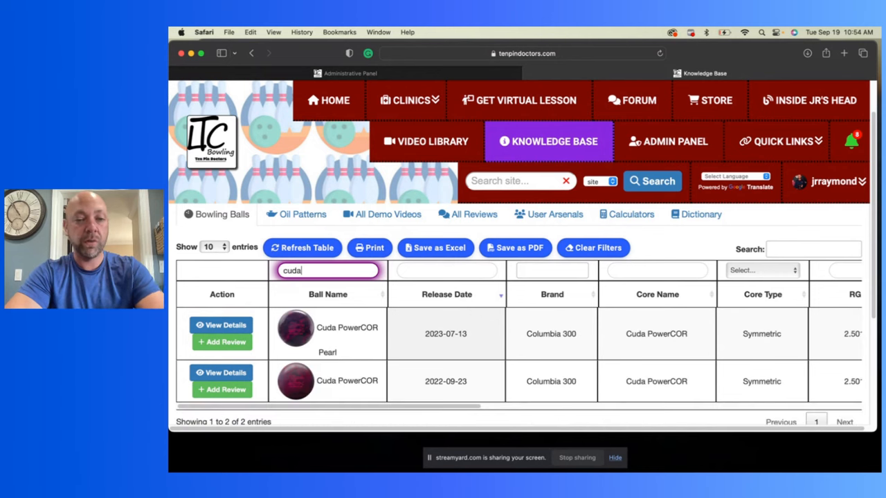
key(Backspace)
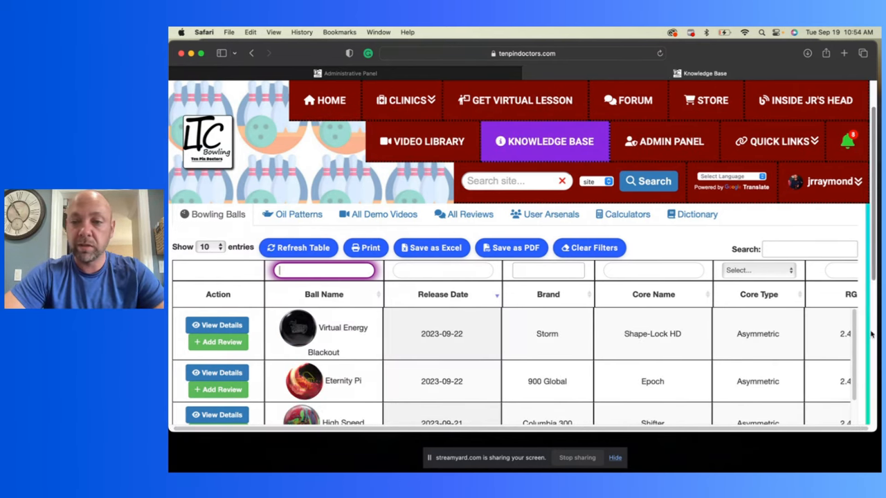
scroll(down, 3)
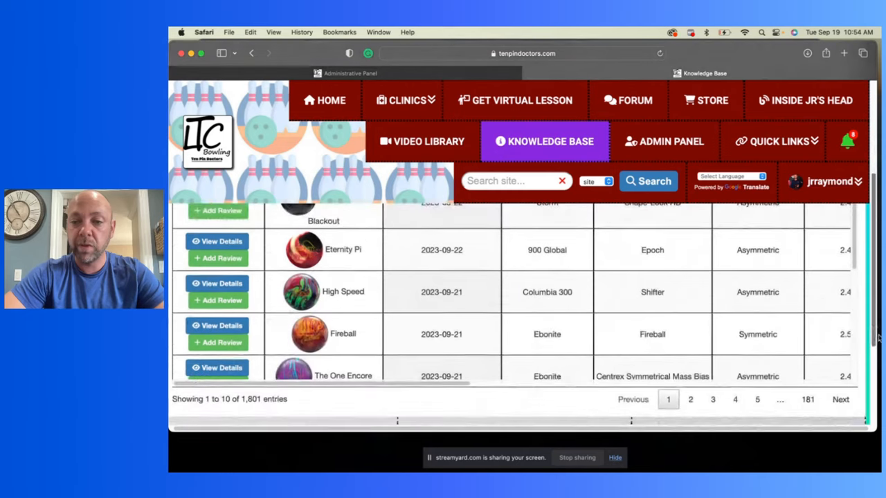
scroll(down, 3)
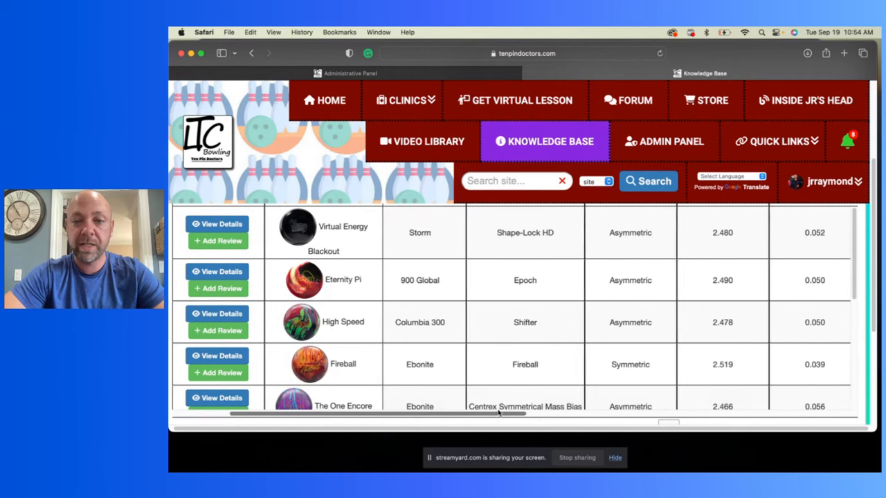
scroll(right, 3)
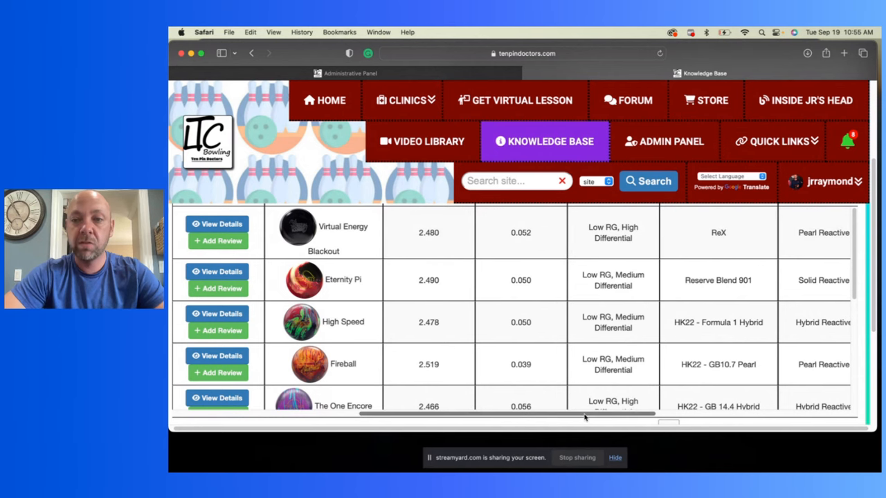
scroll(right, 3)
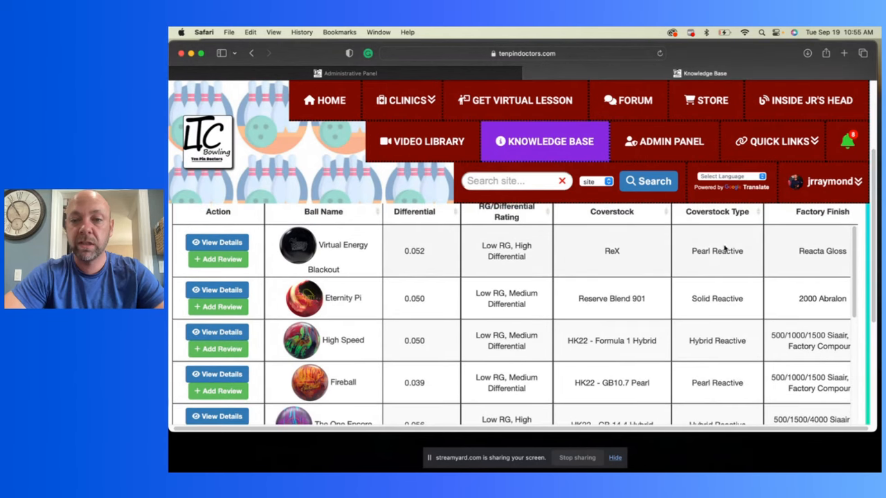
mouse_move(504, 440)
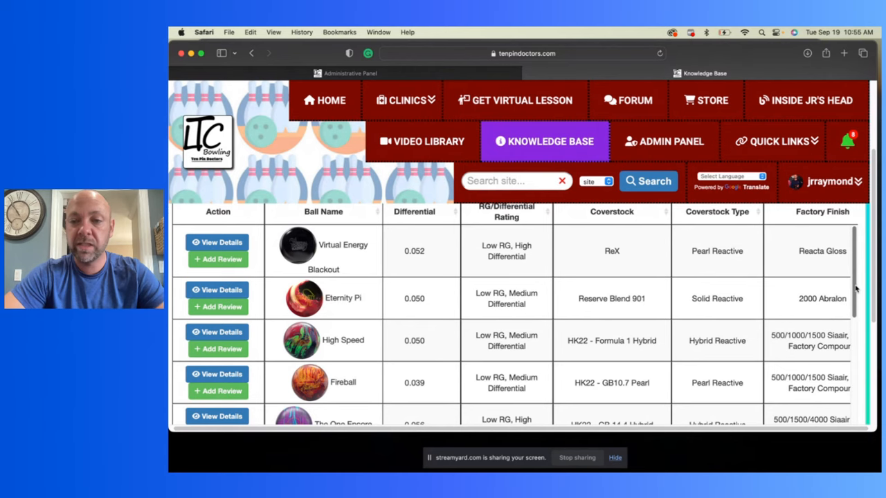
scroll(down, 3)
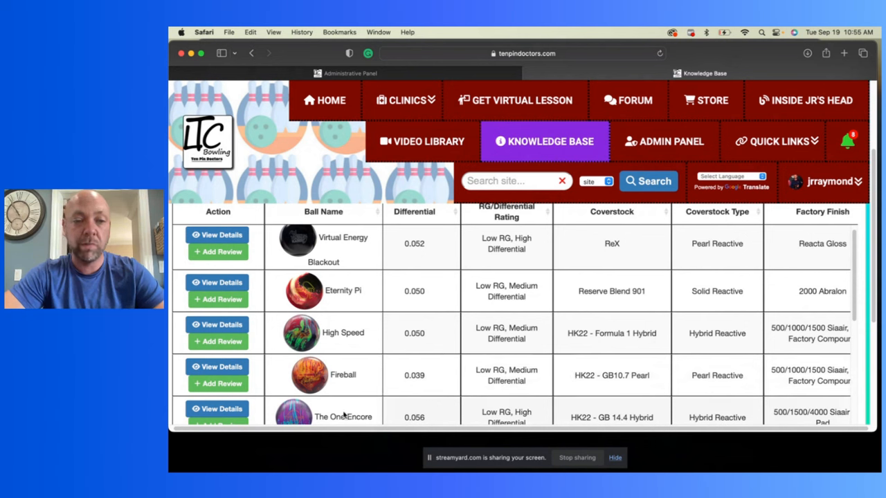
mouse_move(442, 374)
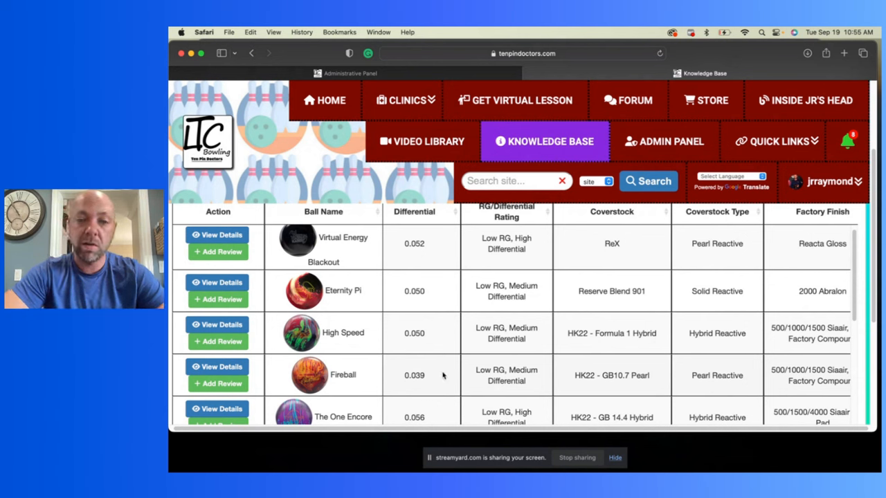
mouse_move(681, 329)
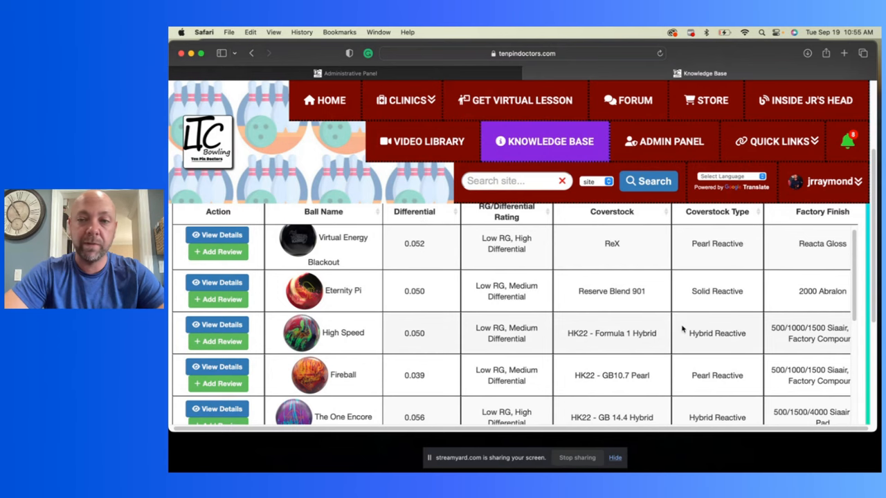
scroll(down, 3)
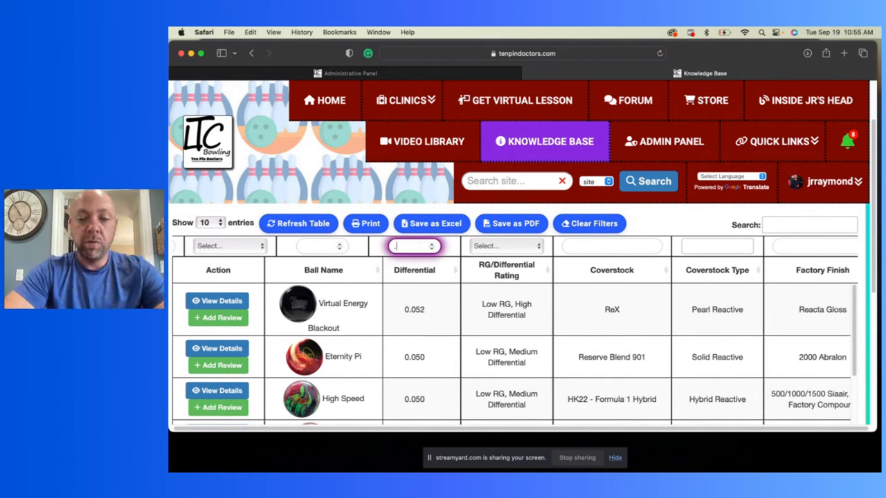
- Filter the bowling balls table to a differential of .048
text(.048)
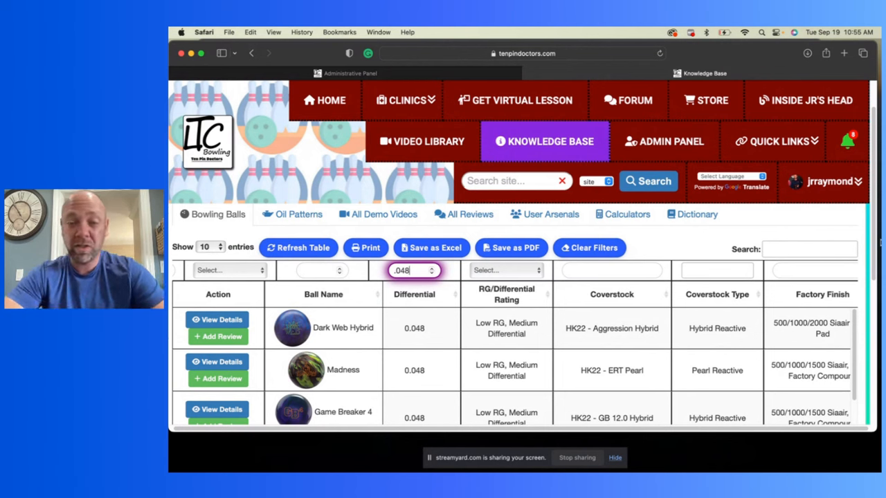
mouse_move(732, 296)
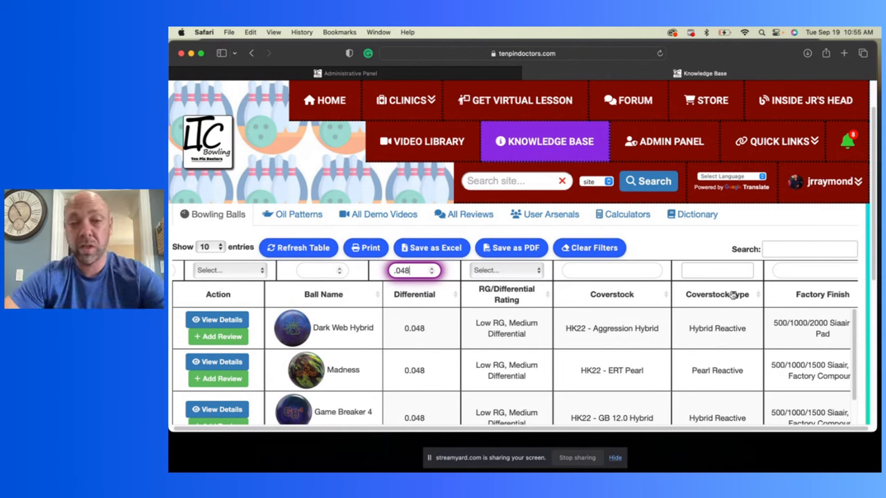
mouse_move(661, 266)
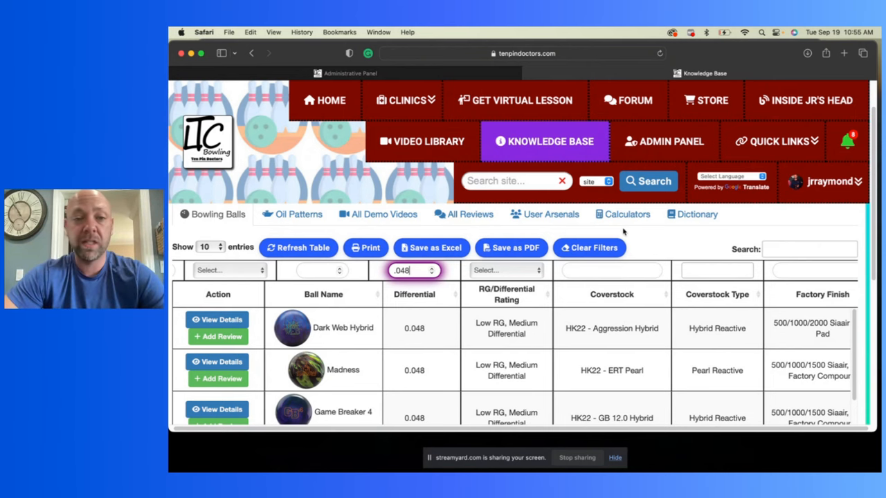
mouse_move(366, 248)
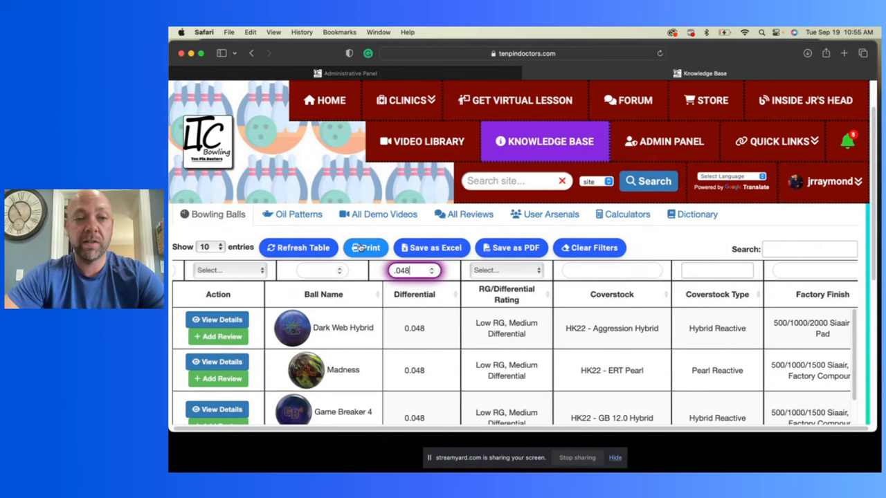
- Switch to the Oil Patterns table and try a name filter 'mast'
click(299, 213)
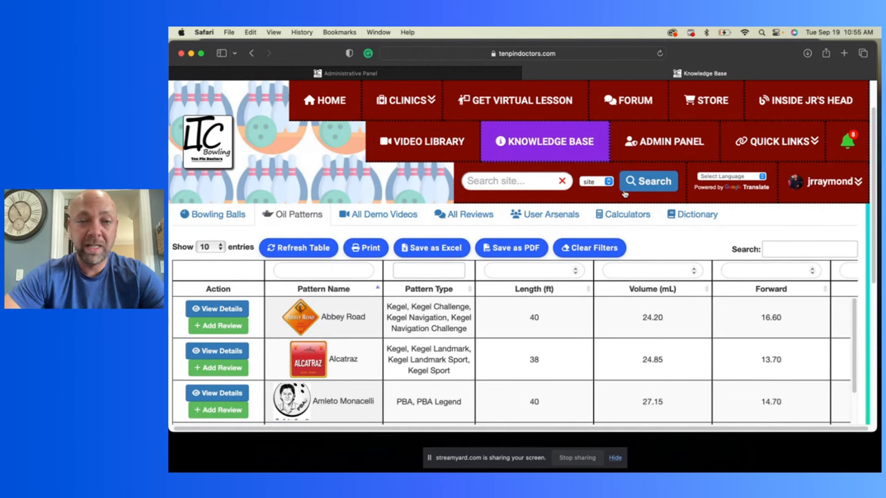
click(323, 270)
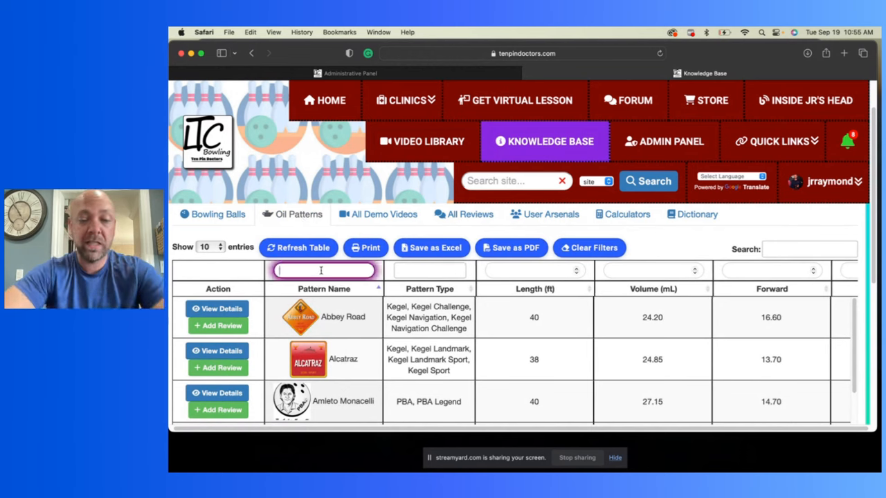
text(mast)
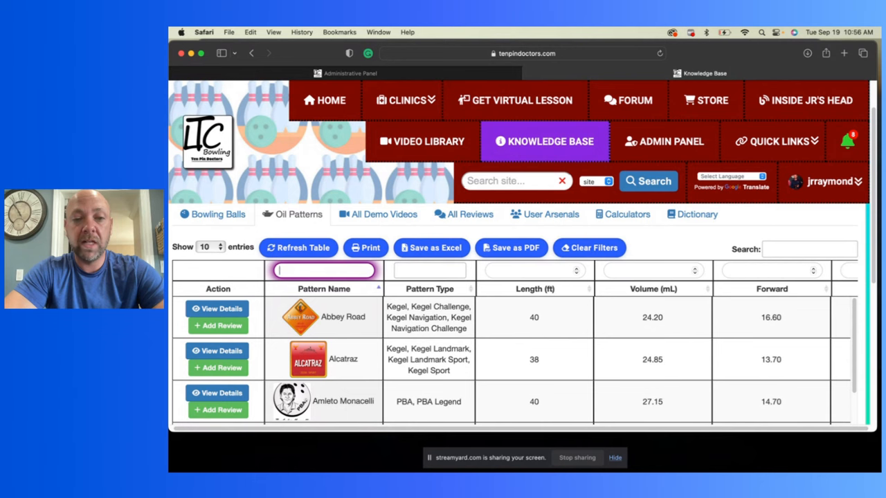
- Filter patterns by 'win' to Winding Road, clear it, then try 'scor'
text(win)
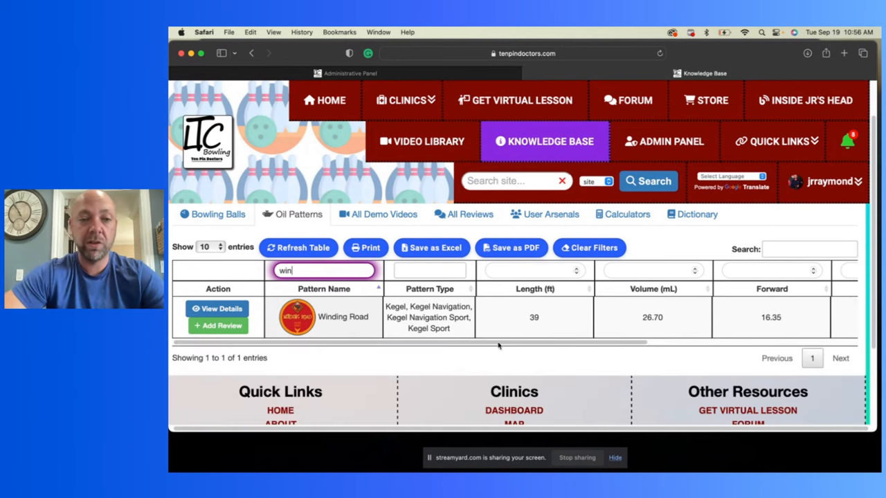
key(Backspace)
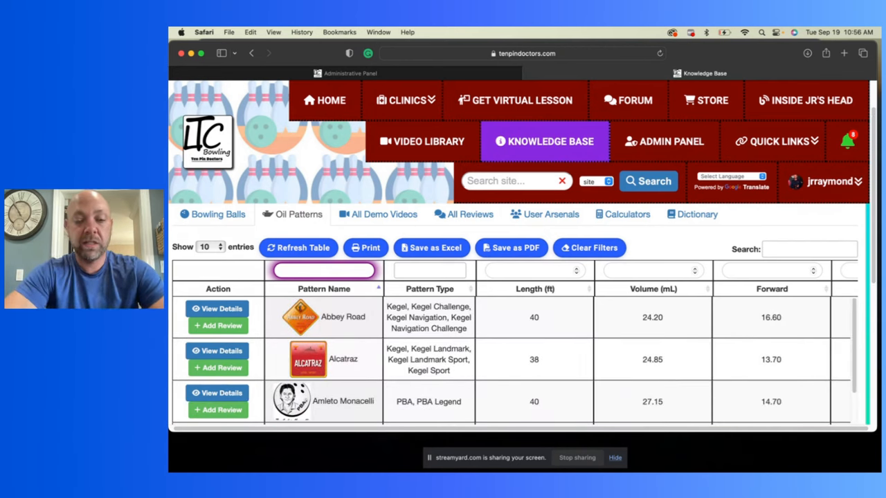
text(scor)
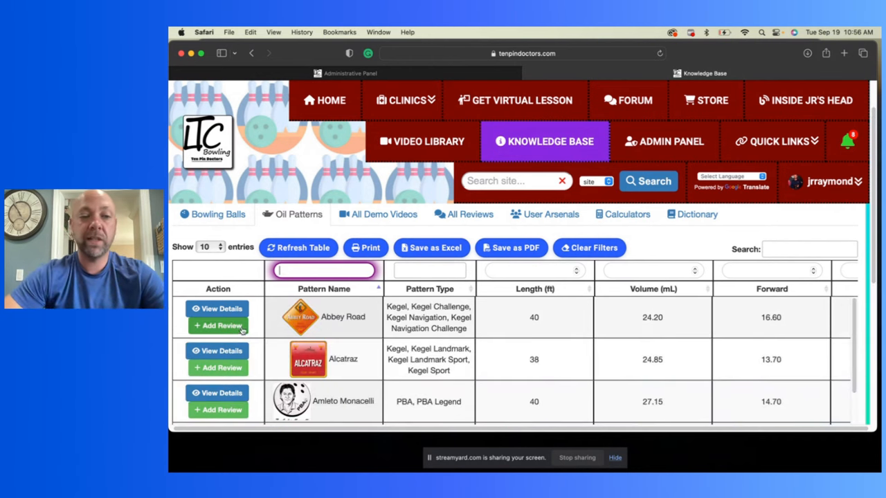
- View the Abbey Road pattern's full details sheet and its empty Reviews tab
click(219, 308)
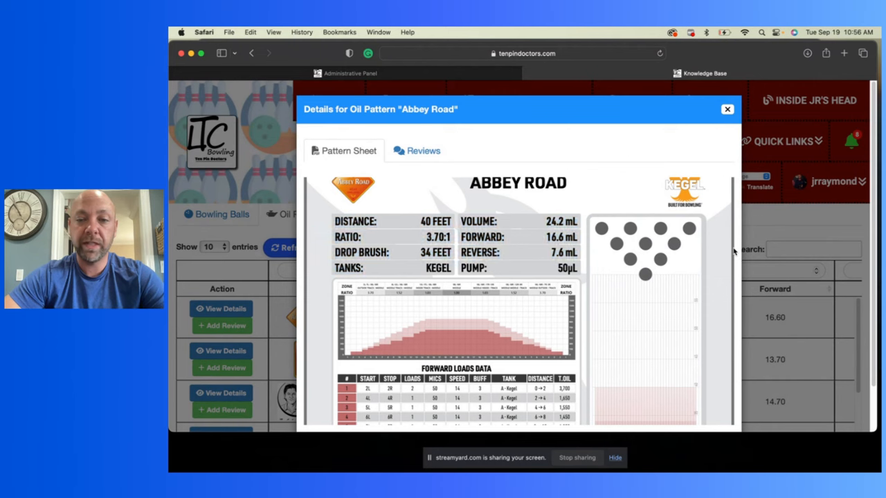
scroll(down, 3)
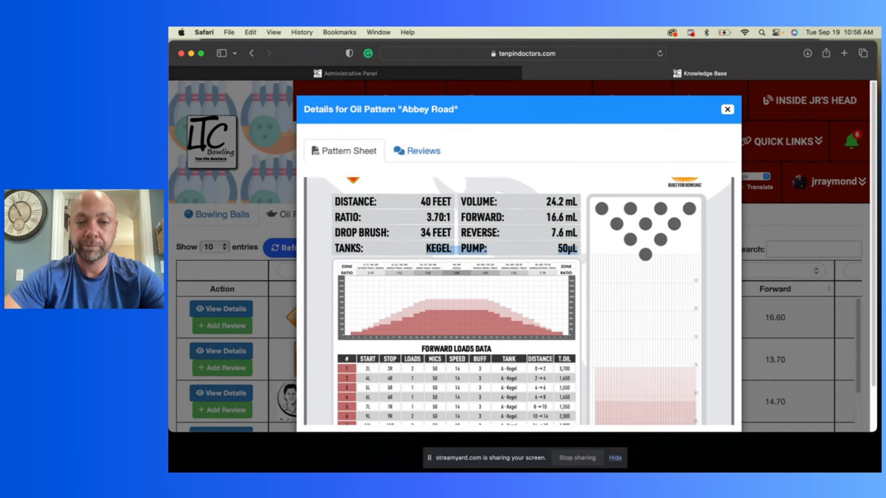
scroll(down, 3)
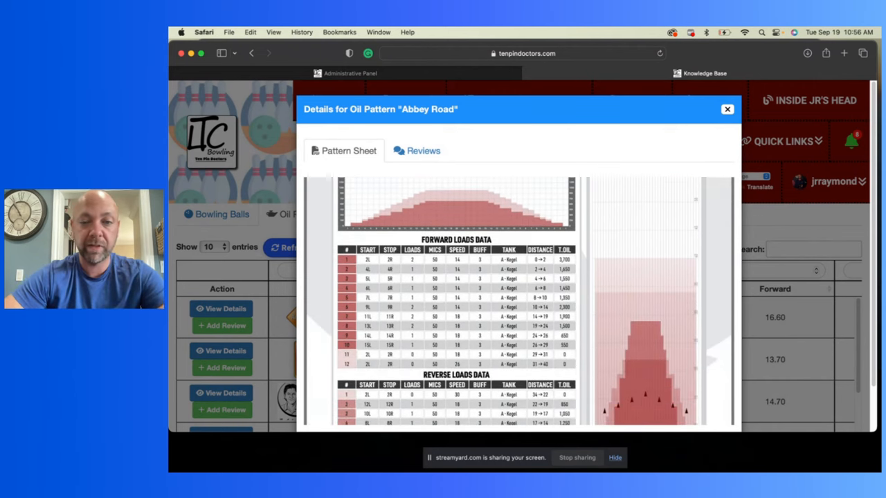
scroll(down, 3)
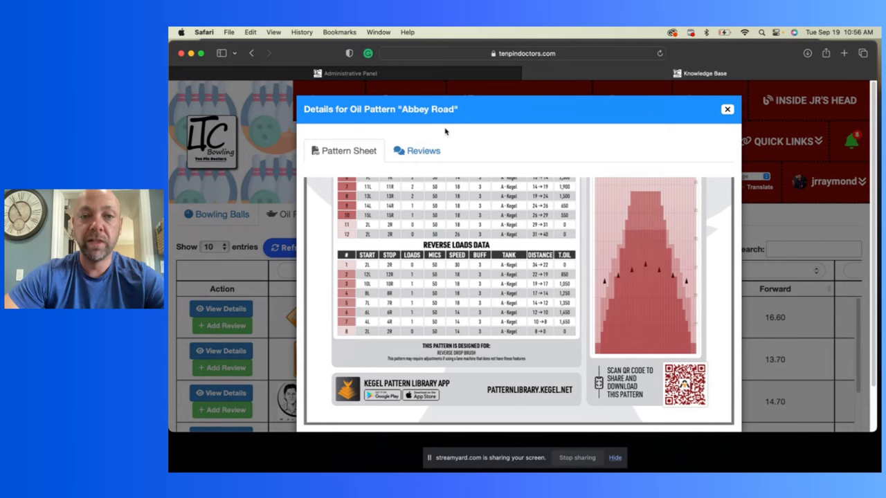
click(423, 151)
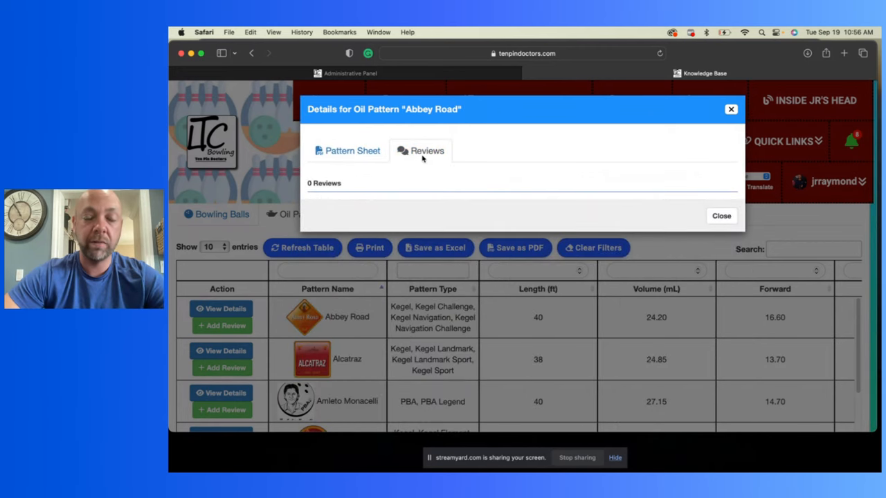
mouse_move(656, 199)
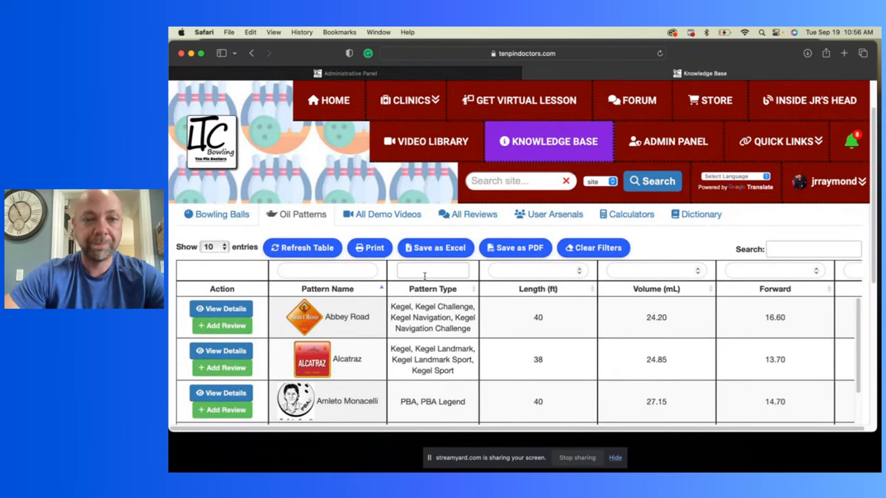
mouse_move(625, 213)
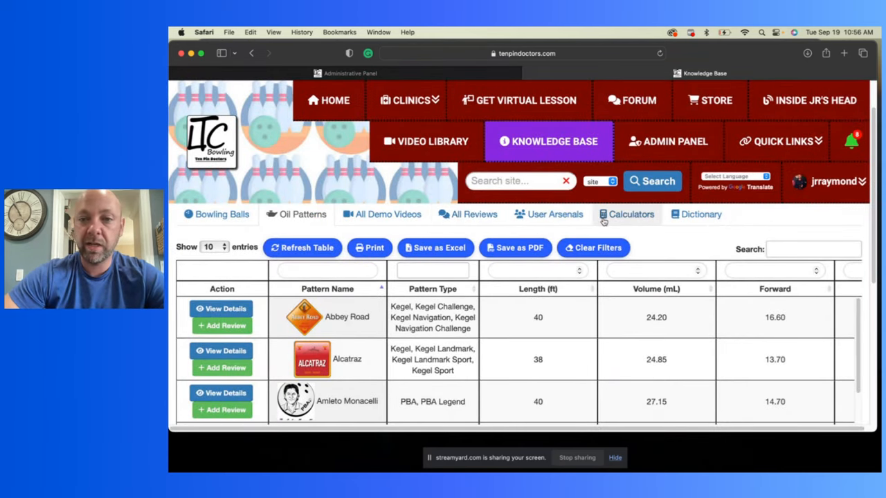
- Show the Calculators section and browse the calculator list, keeping Ball Layouts selected
click(626, 213)
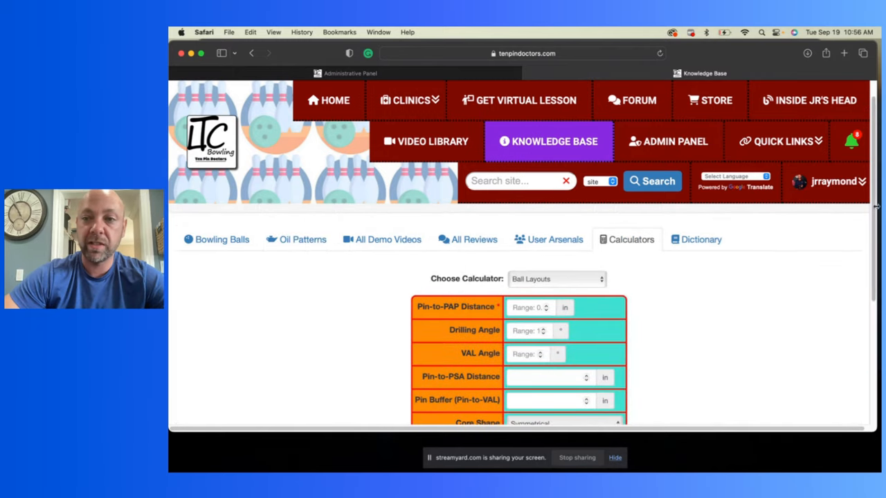
scroll(down, 3)
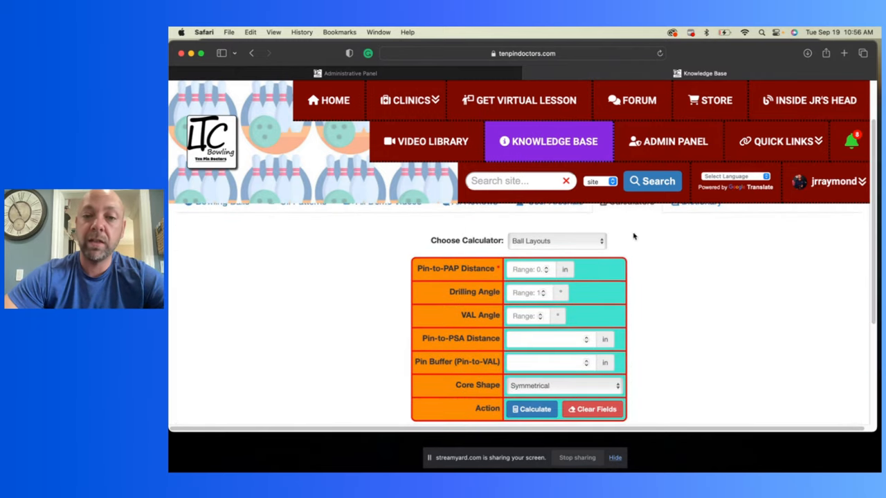
click(556, 241)
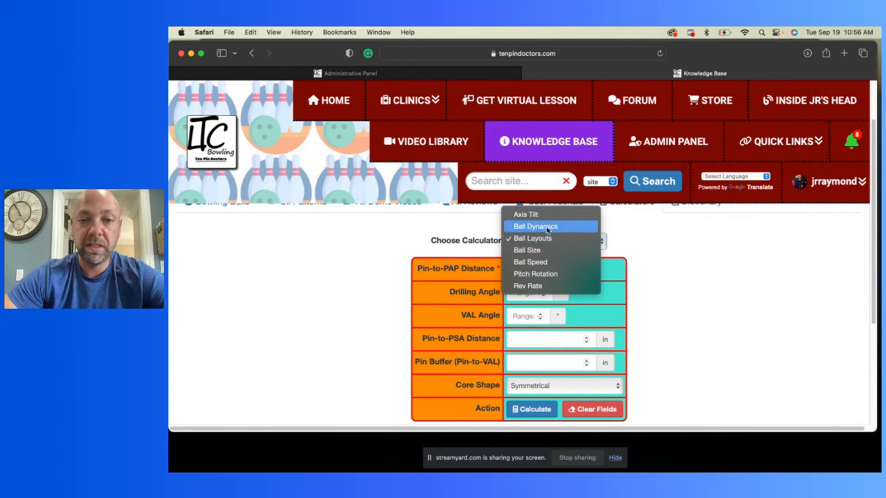
mouse_move(534, 274)
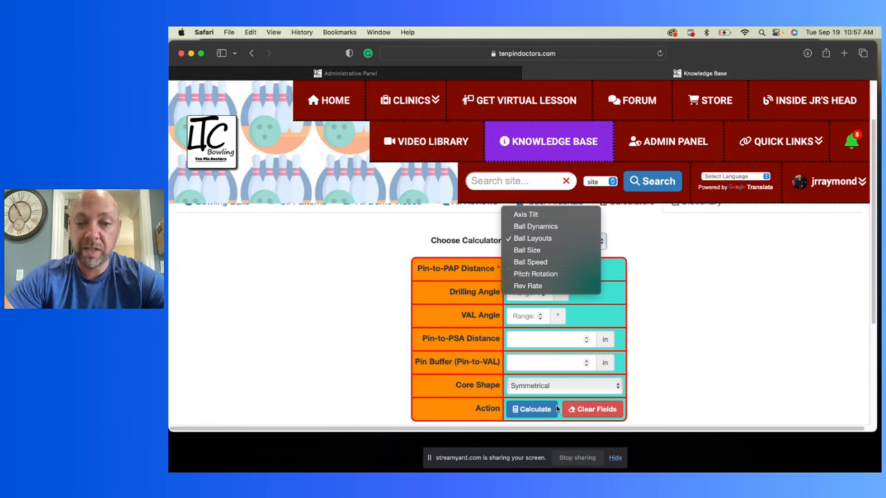
click(531, 238)
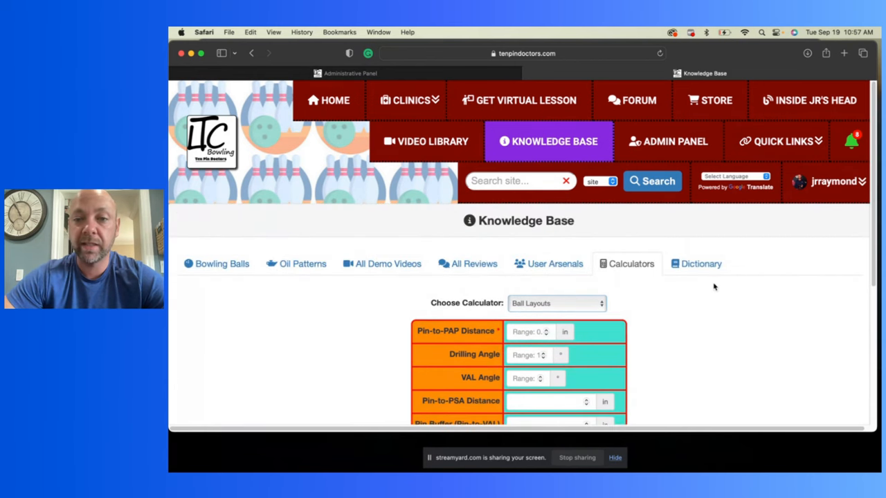
- Filter the Dictionary by term name 'shim' to its single entry with synonyms hold and skid
click(701, 263)
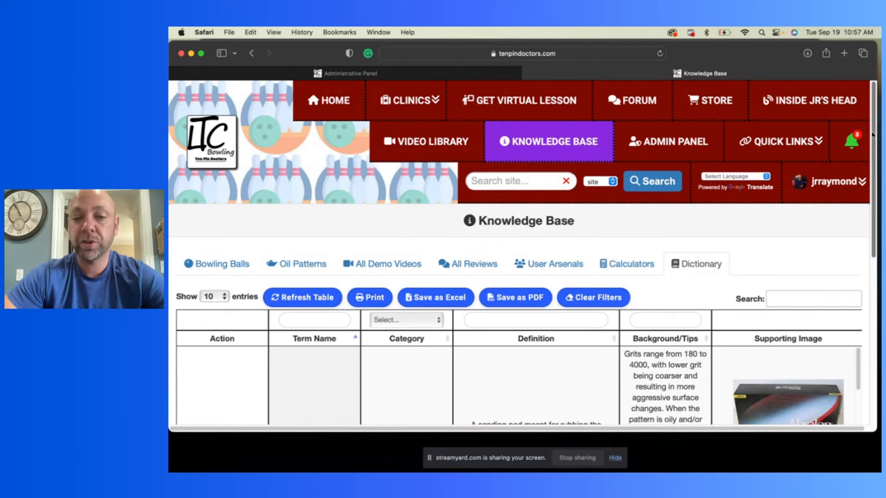
click(313, 319)
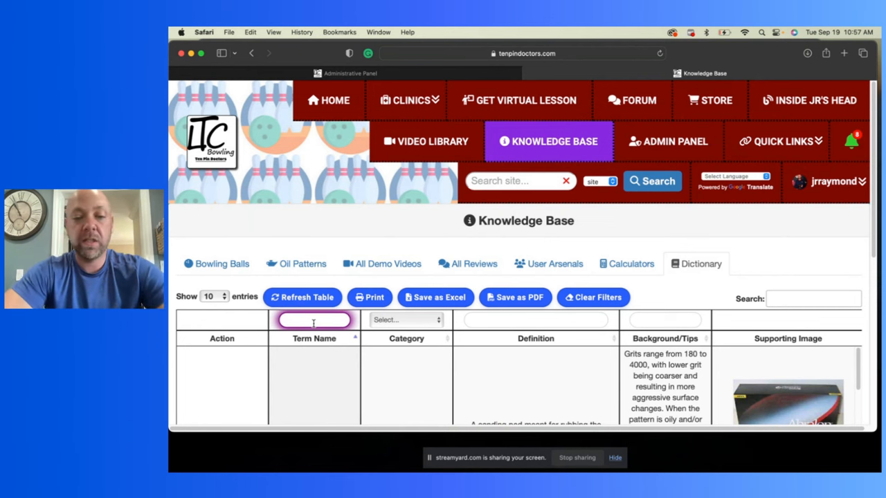
text(shim)
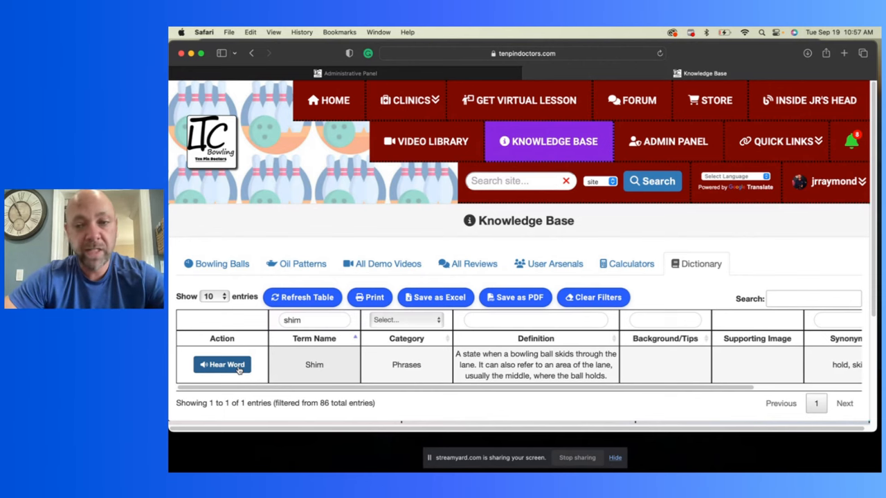
scroll(down, 3)
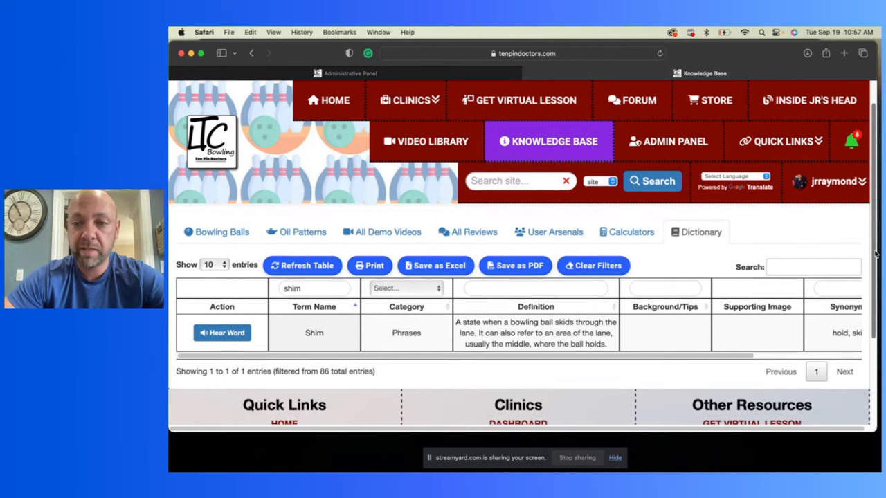
scroll(down, 3)
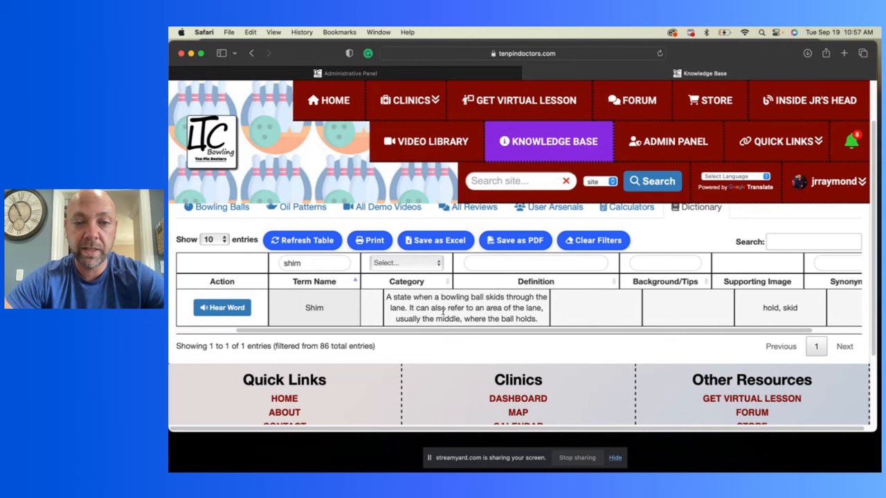
mouse_move(612, 306)
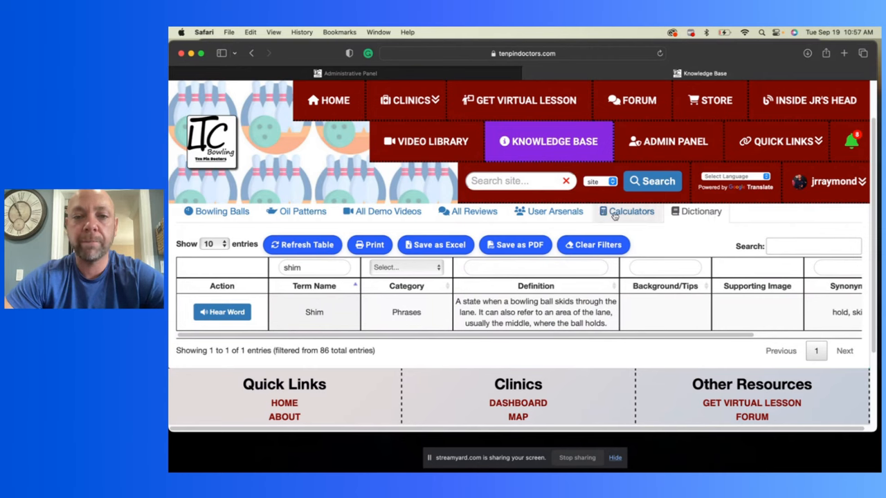
- Show the User Arsenals section of the Knowledge Base
click(553, 211)
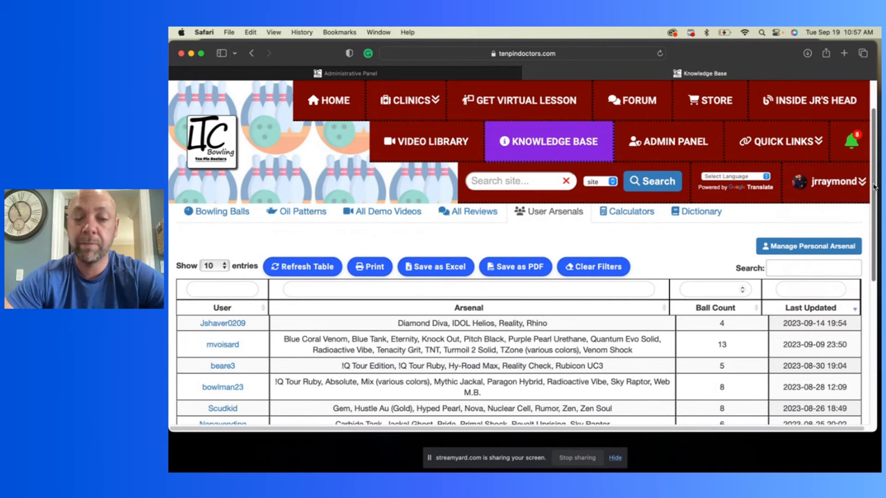
scroll(down, 3)
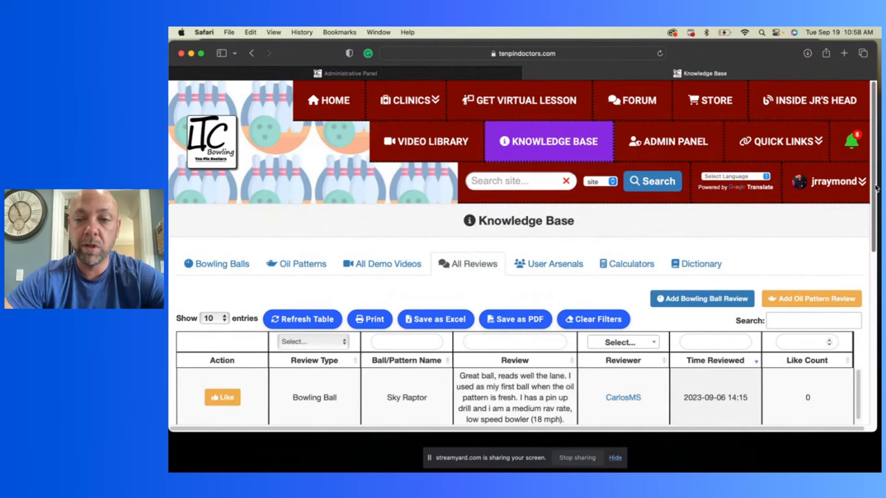
scroll(down, 3)
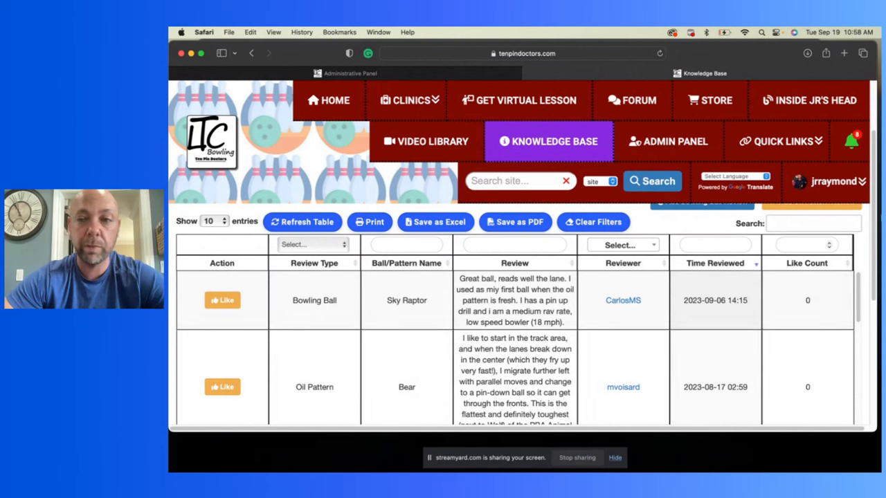
scroll(down, 3)
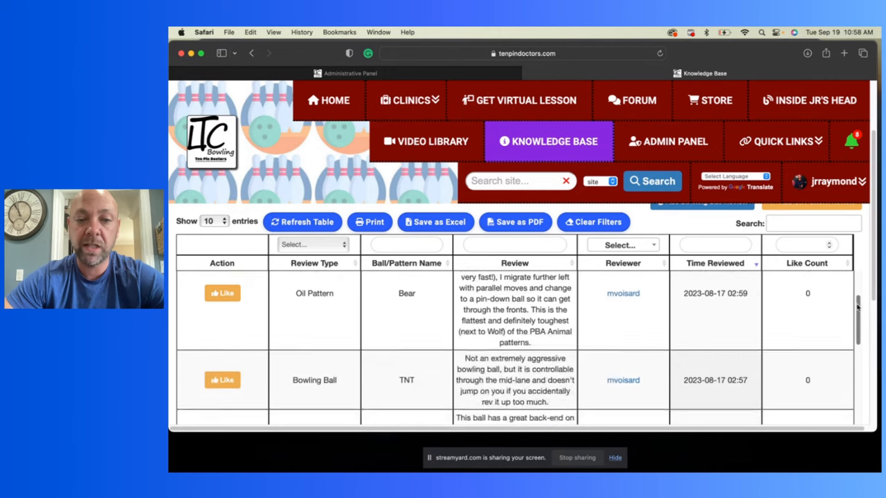
scroll(down, 3)
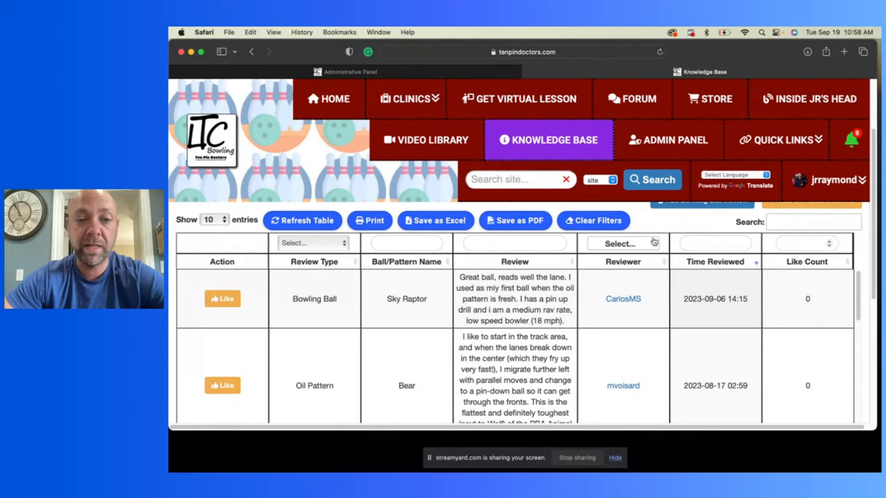
click(312, 243)
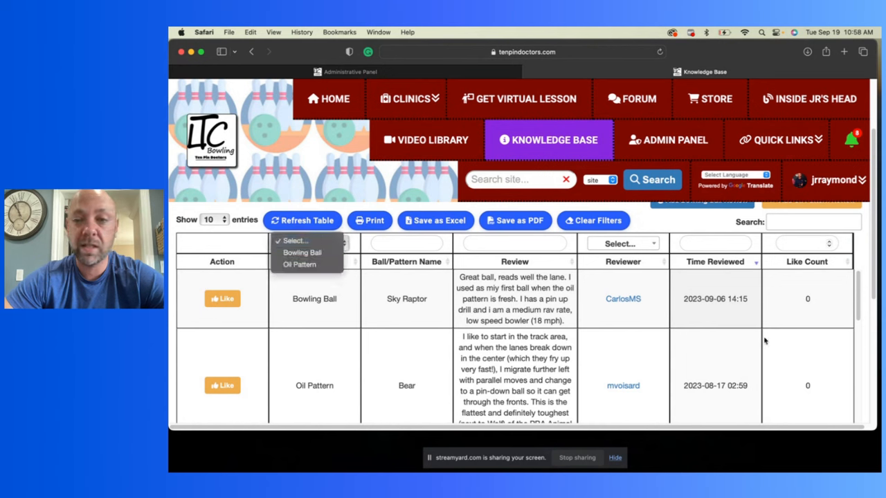
click(313, 242)
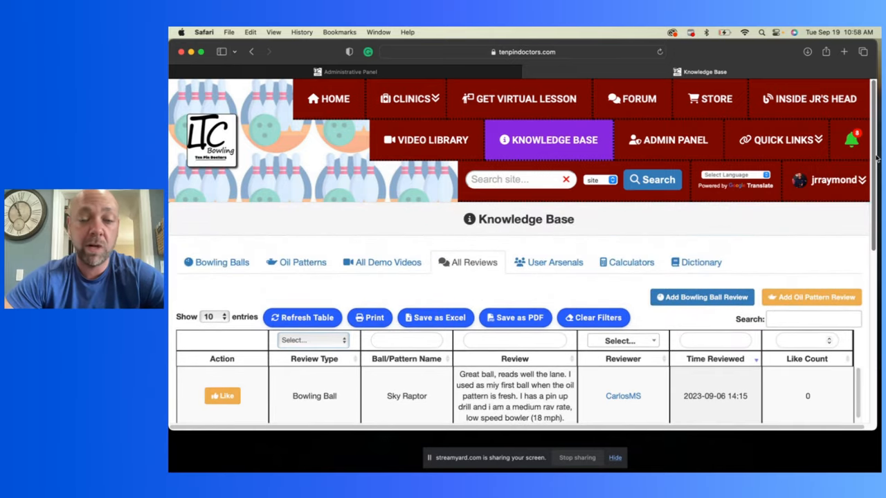
click(382, 261)
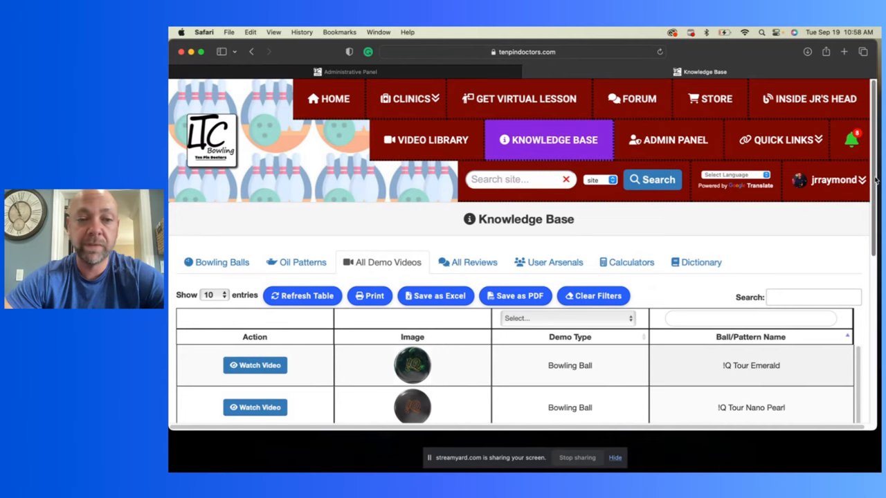
scroll(down, 3)
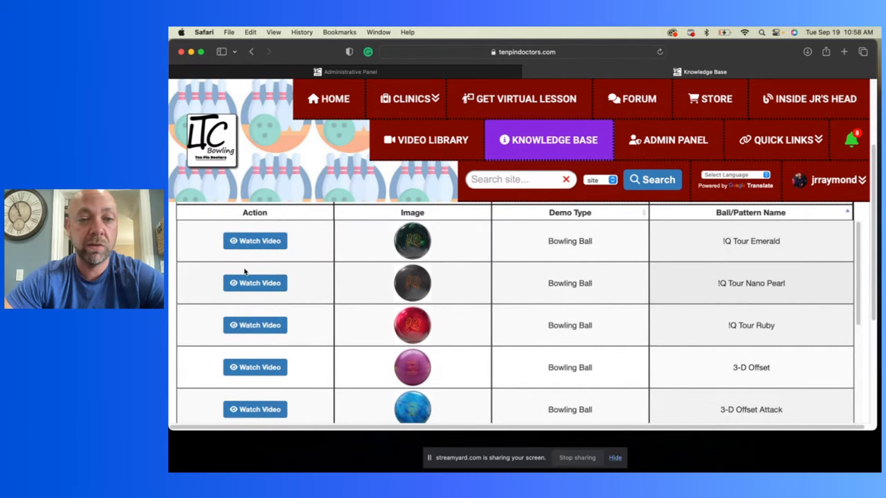
click(255, 283)
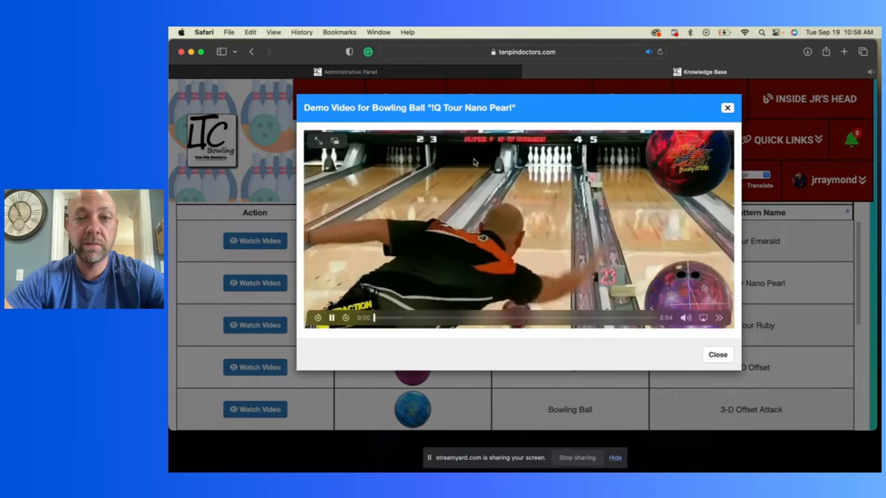
click(717, 354)
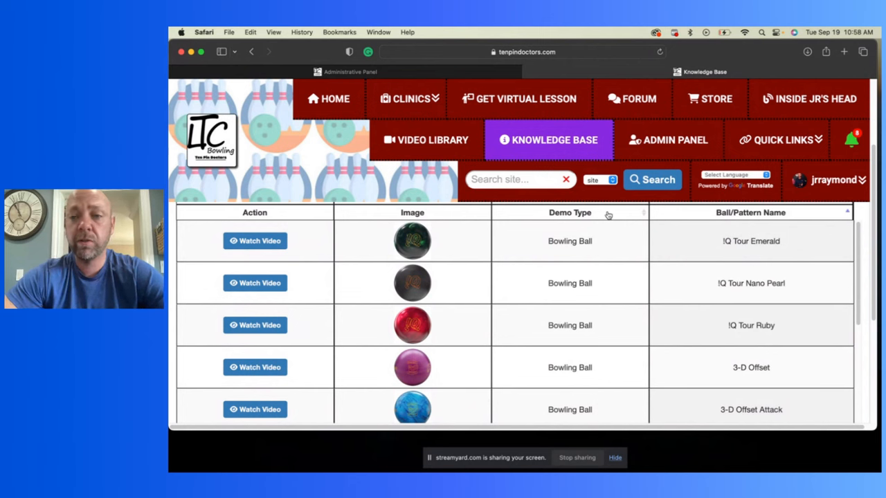
click(833, 180)
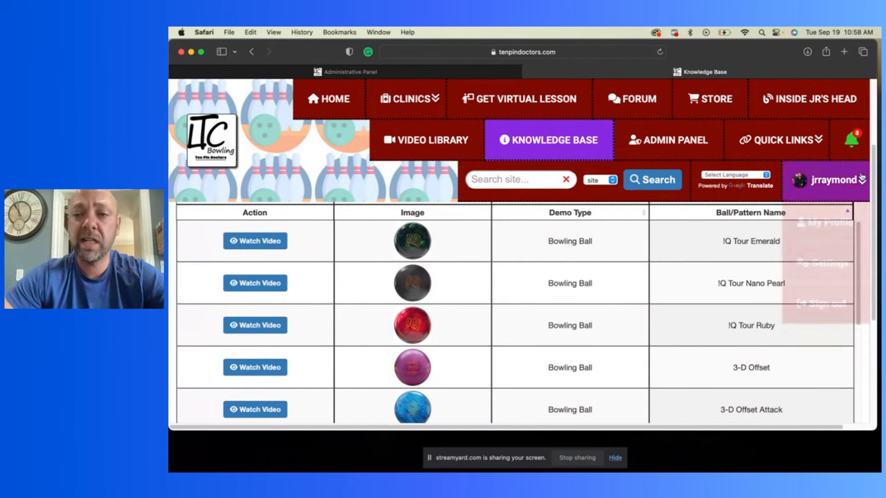
click(830, 180)
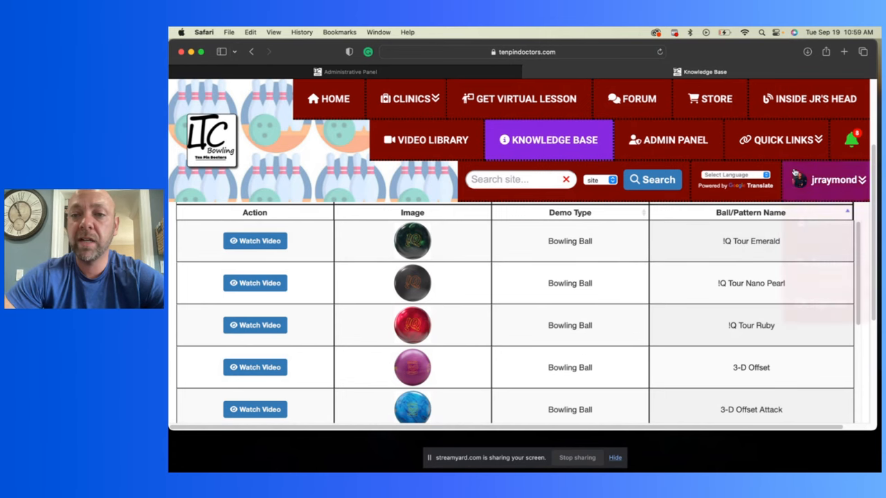
click(330, 98)
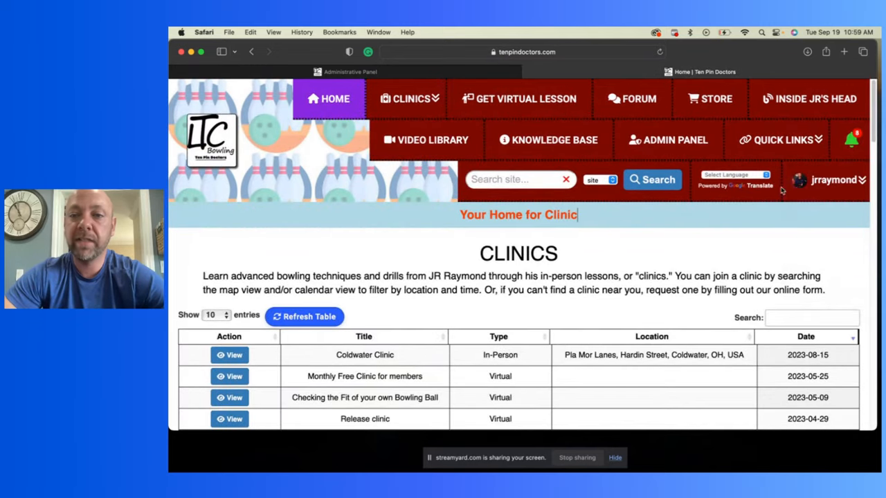
- From the Admin Panel's Giveaways list, open the drawing for the bowling ball and $100 Bowlifi coupon giveaway
click(833, 179)
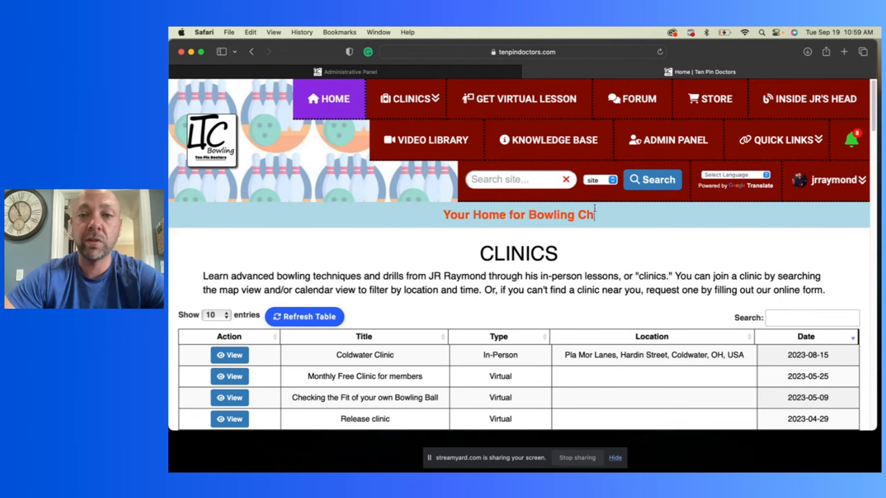
click(668, 139)
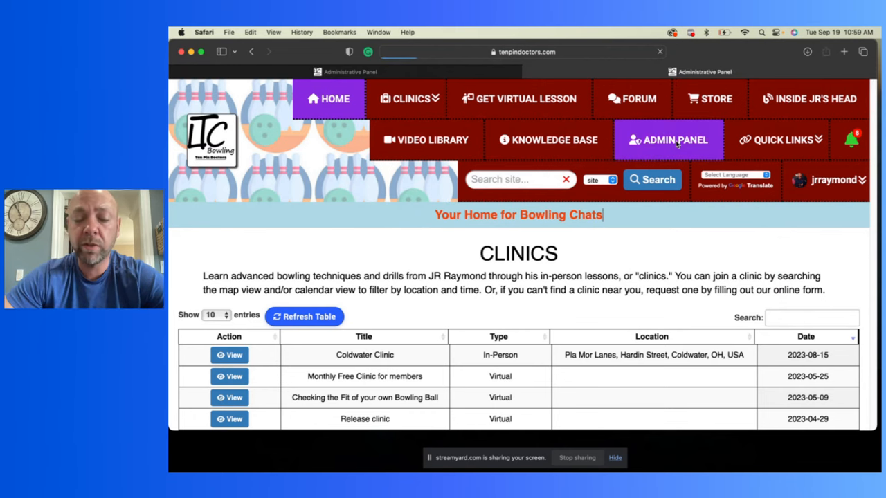
click(667, 140)
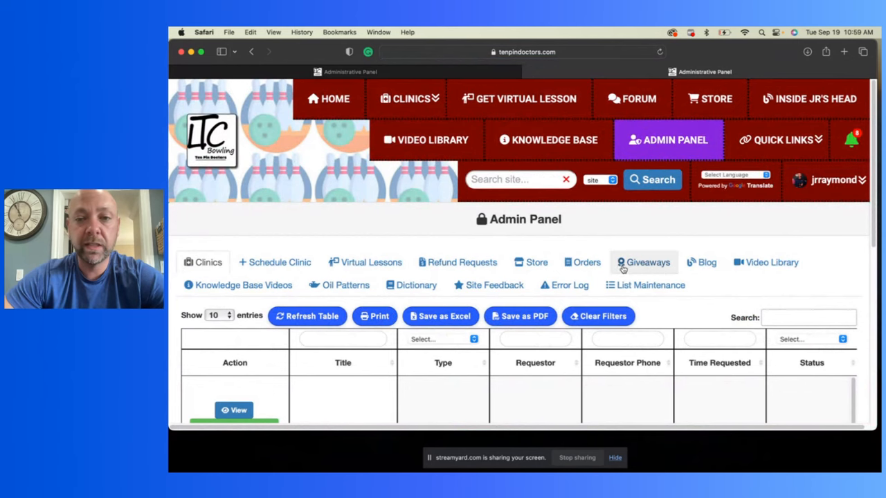
click(642, 263)
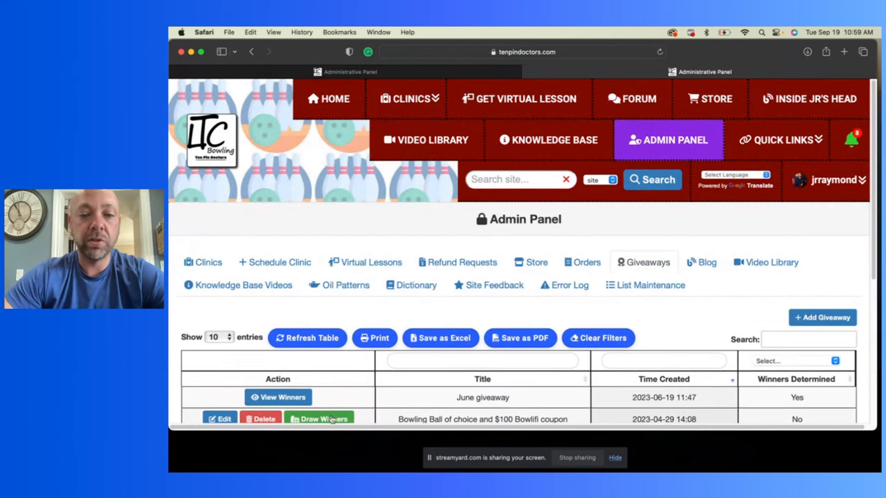
click(319, 418)
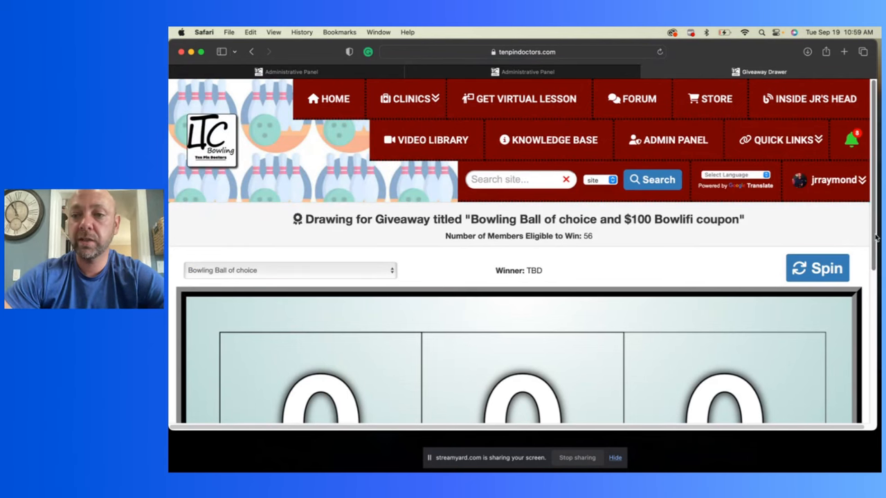
- Select the $100 Bowlifi Coupon code prize in the Giveaway Drawer
scroll(down, 3)
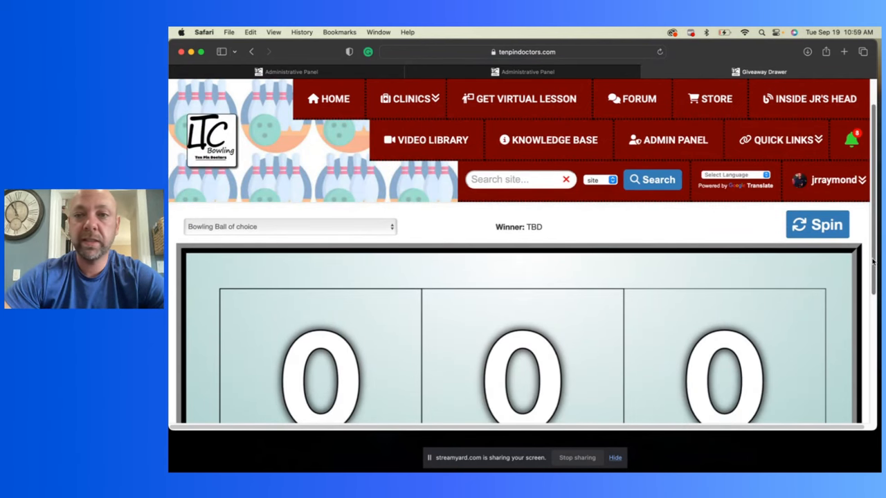
click(816, 224)
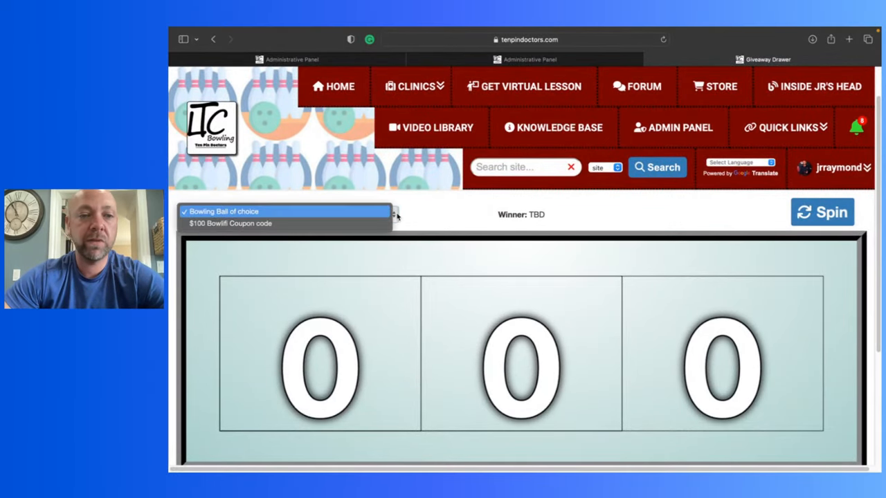
click(229, 223)
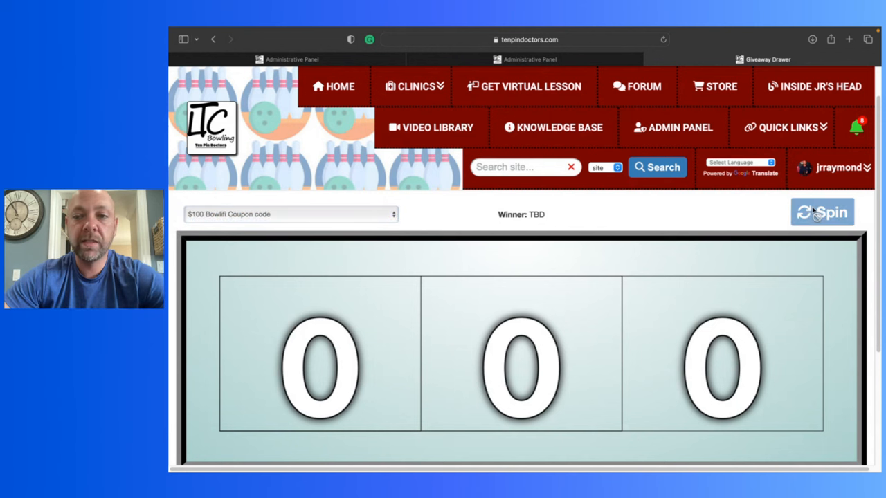
- Spin the drawing, landing on 052, and dismiss the coupon winner announcement
click(822, 212)
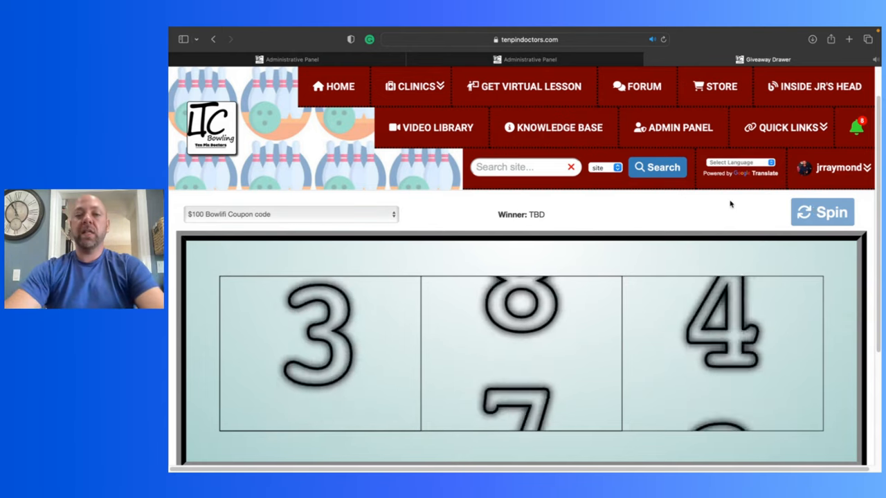
click(822, 212)
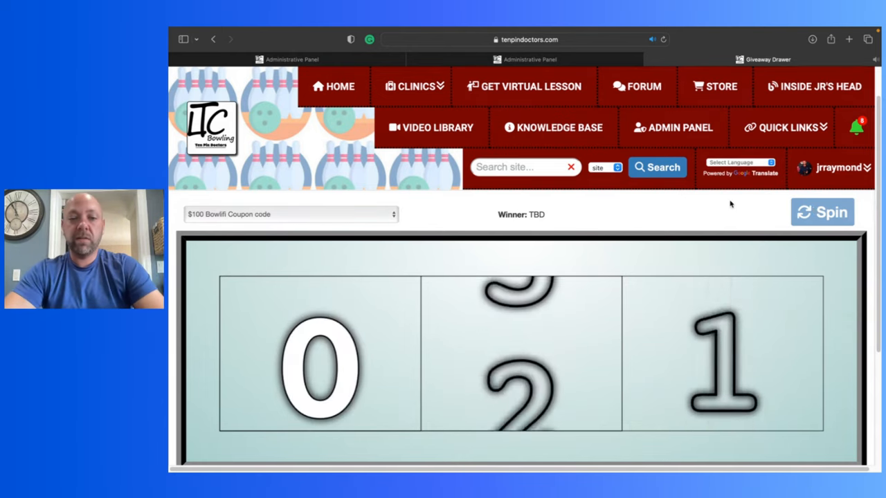
click(822, 213)
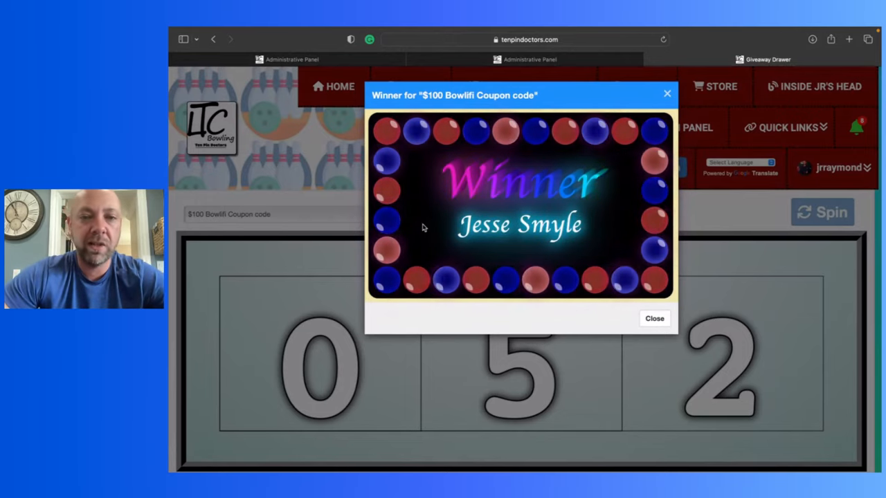
click(653, 319)
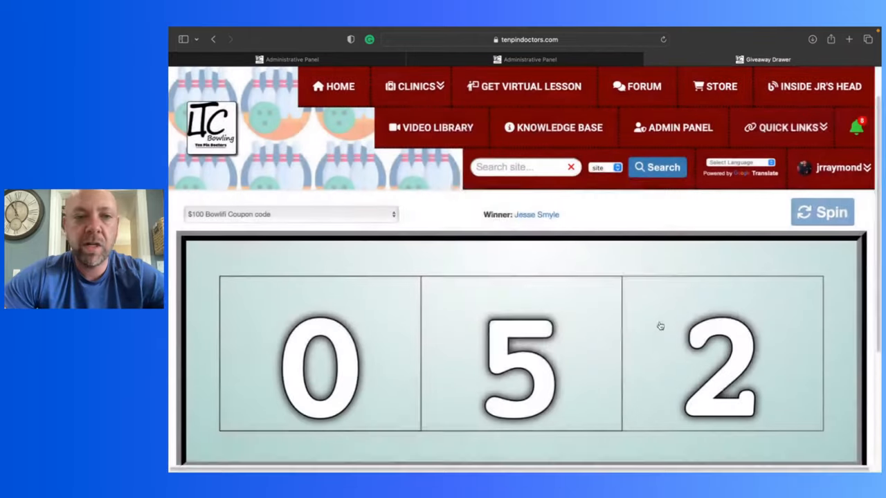
- Select the Bowling Ball of choice prize and spin the drawing
click(290, 213)
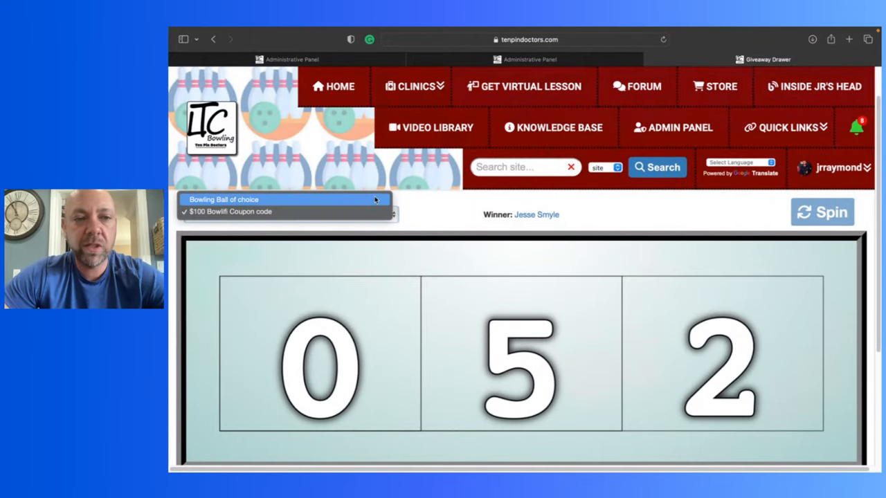
click(223, 200)
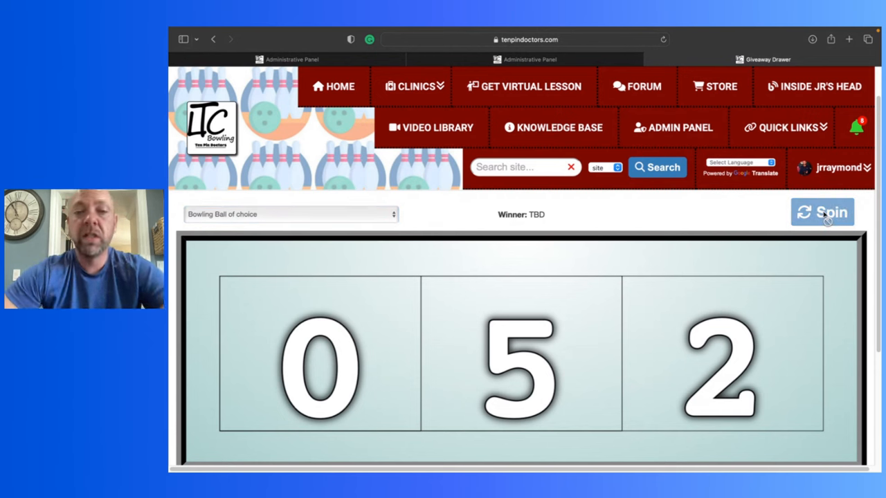
click(822, 212)
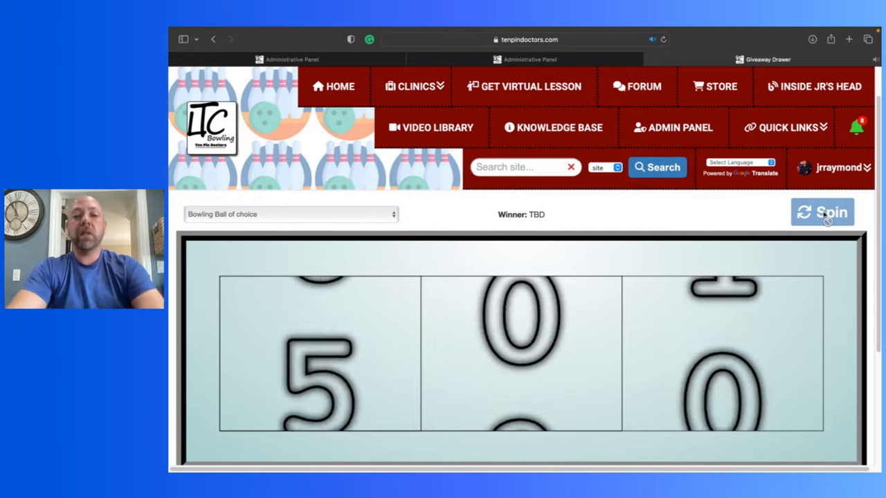
- Record the winner landing on 021, dismiss the announcement, and switch to StreamYard in Chrome
click(822, 212)
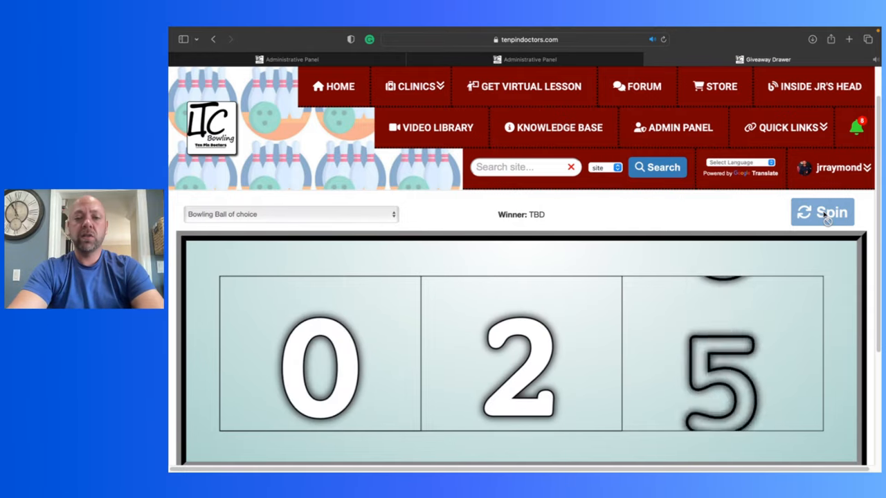
click(822, 213)
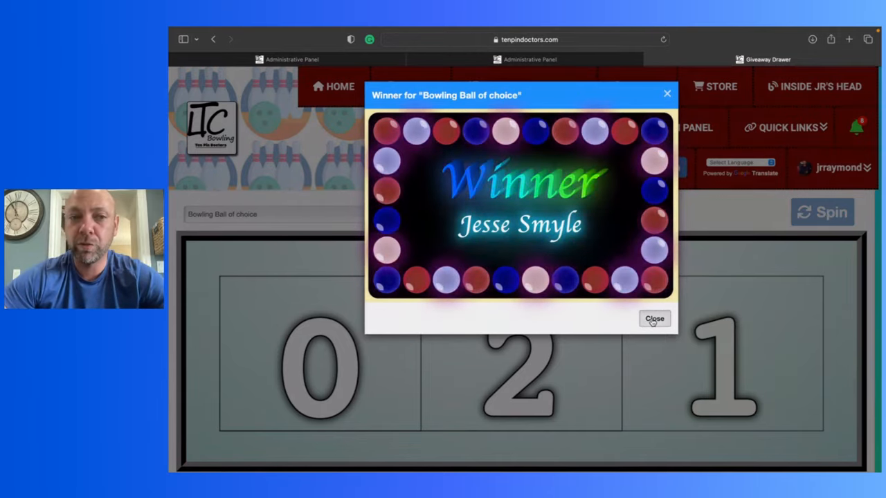
click(653, 318)
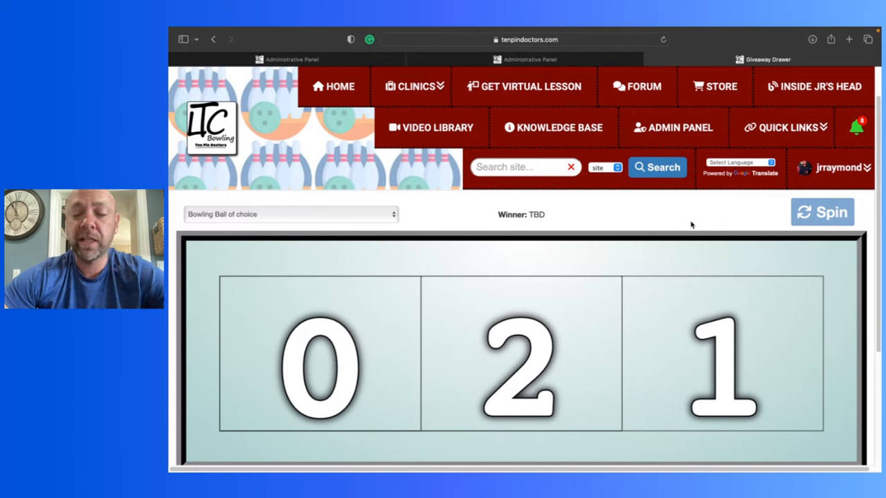
mouse_move(484, 439)
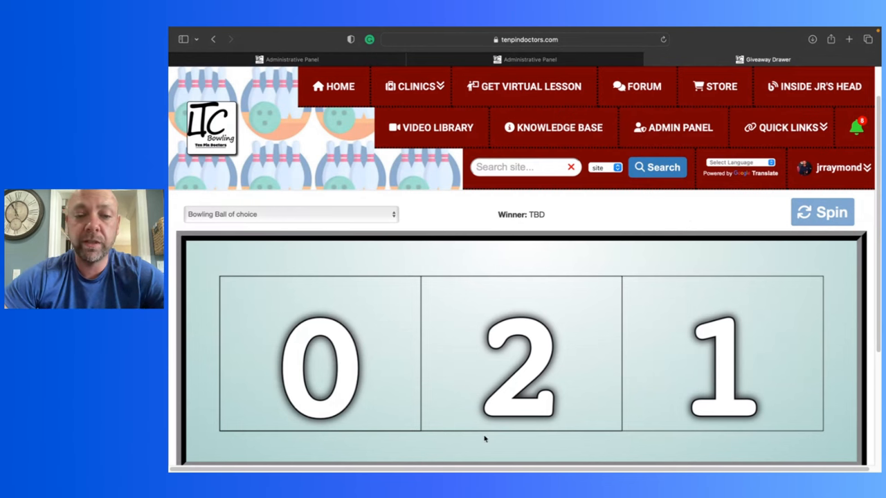
mouse_move(263, 456)
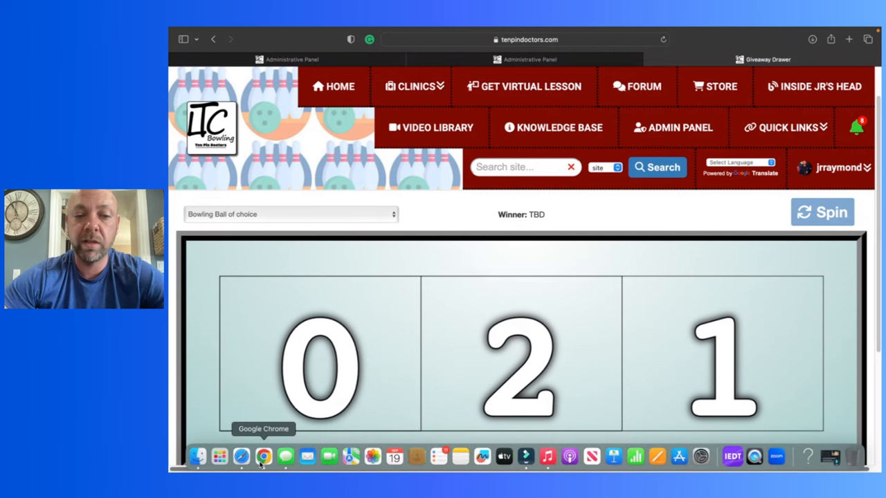
click(263, 457)
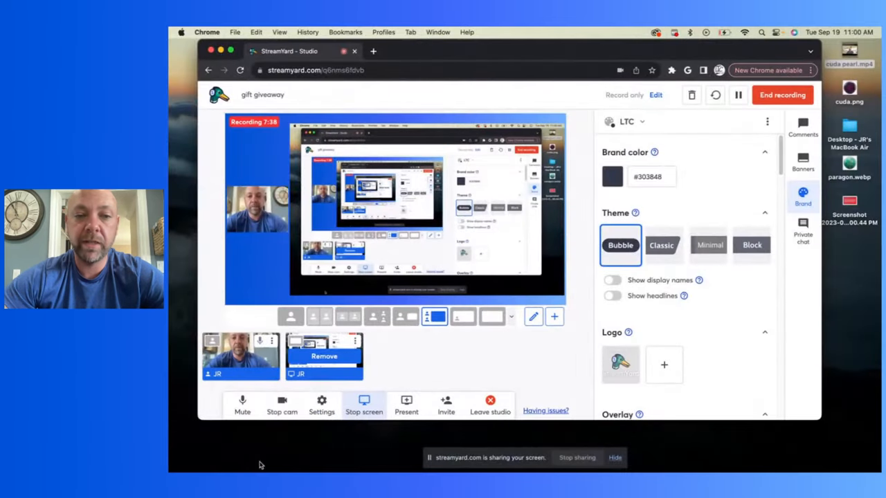